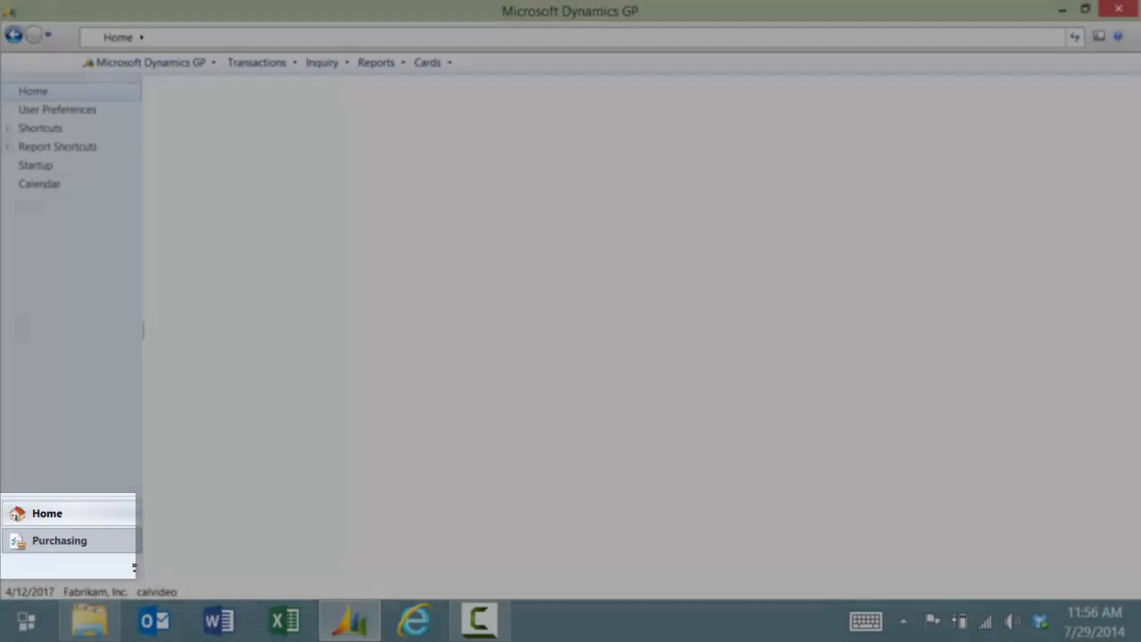
- Reach Vendor Maintenance from Purchasing > Cards and bring up the vendor ID lookup list
{"action": "left_click", "coordinate": [59, 540]}
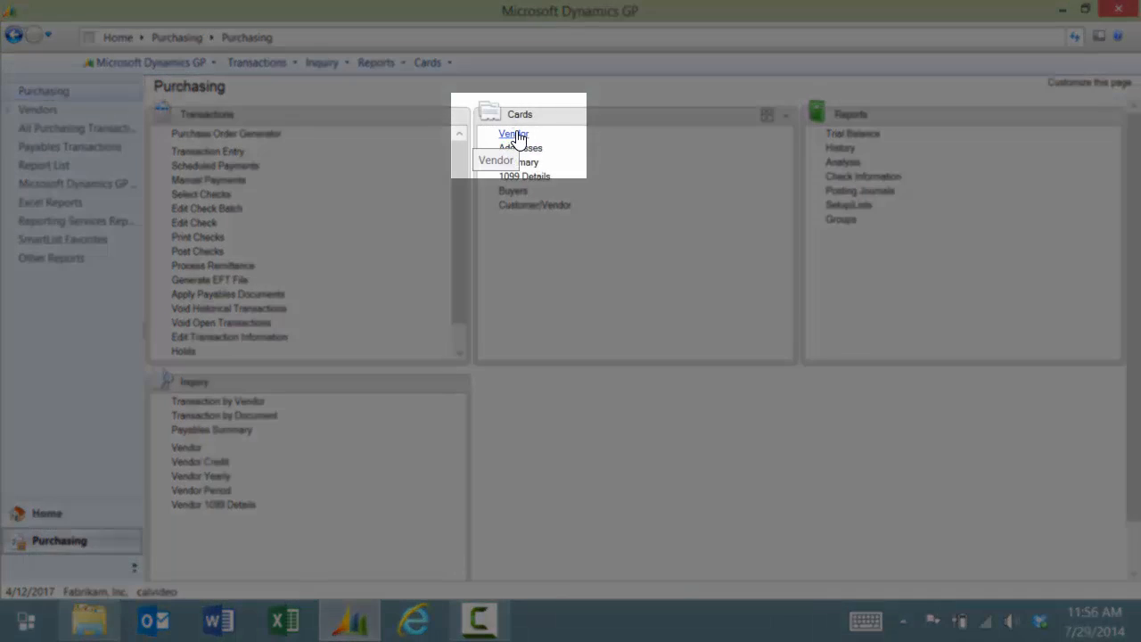
{"action": "left_click", "coordinate": [510, 134]}
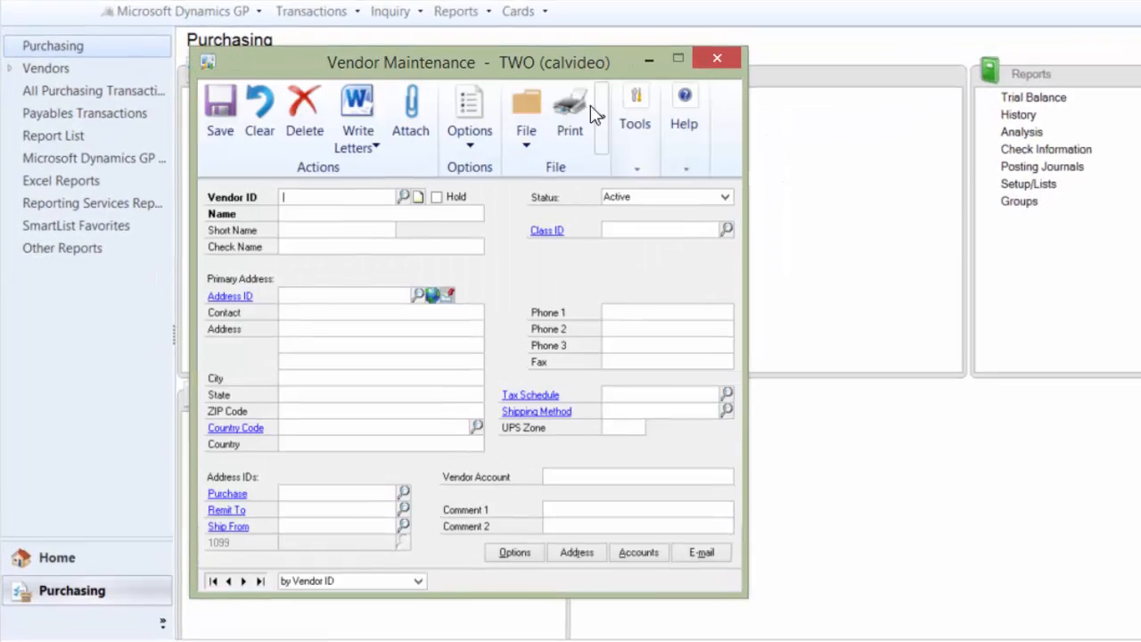
{"action": "mouse_move", "coordinate": [446, 187]}
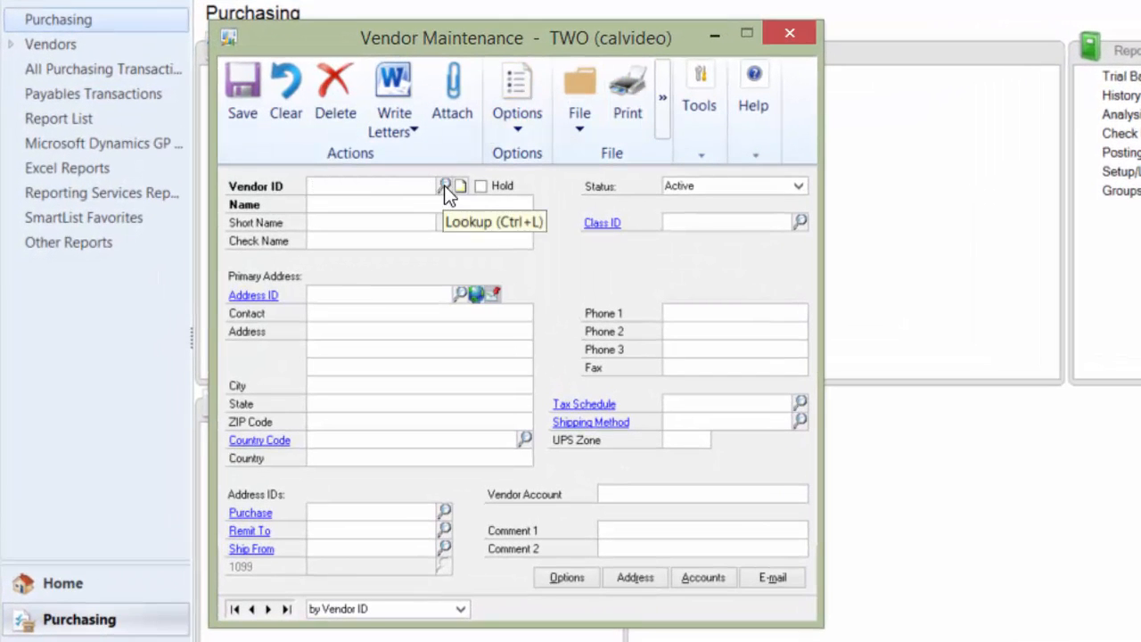
{"action": "left_click", "coordinate": [446, 186]}
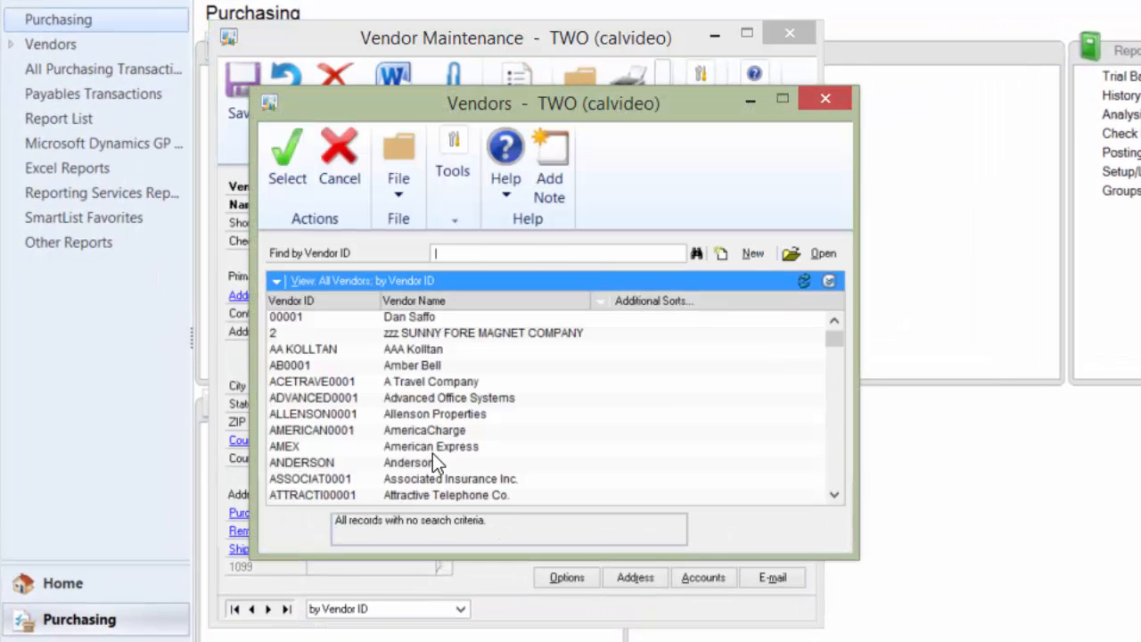
{"action": "mouse_move", "coordinate": [356, 364]}
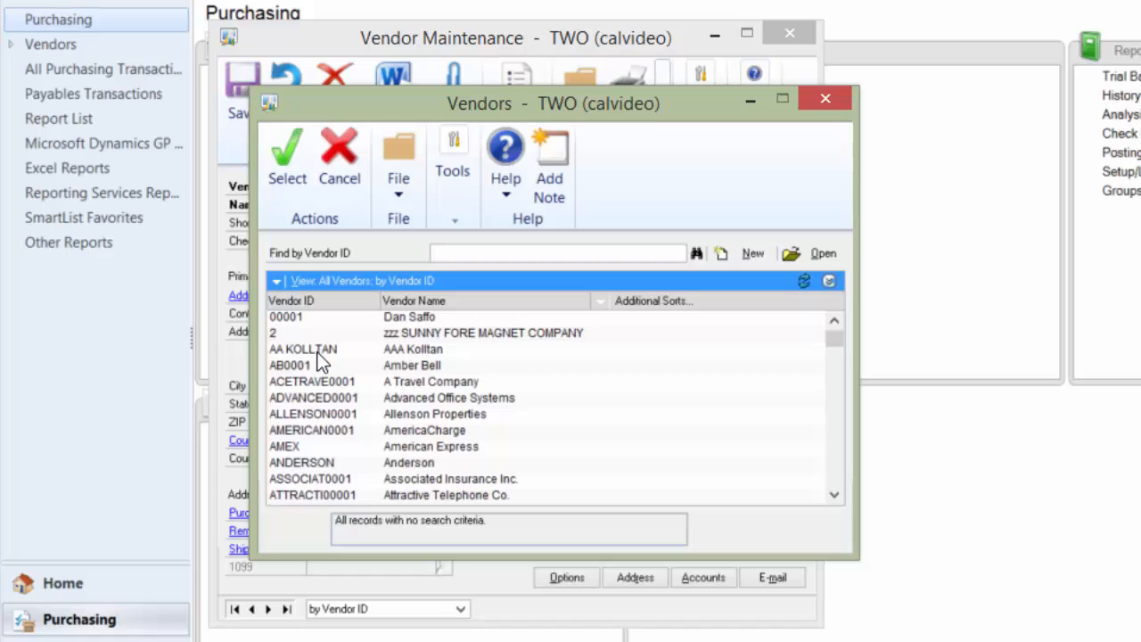
{"action": "mouse_move", "coordinate": [350, 333]}
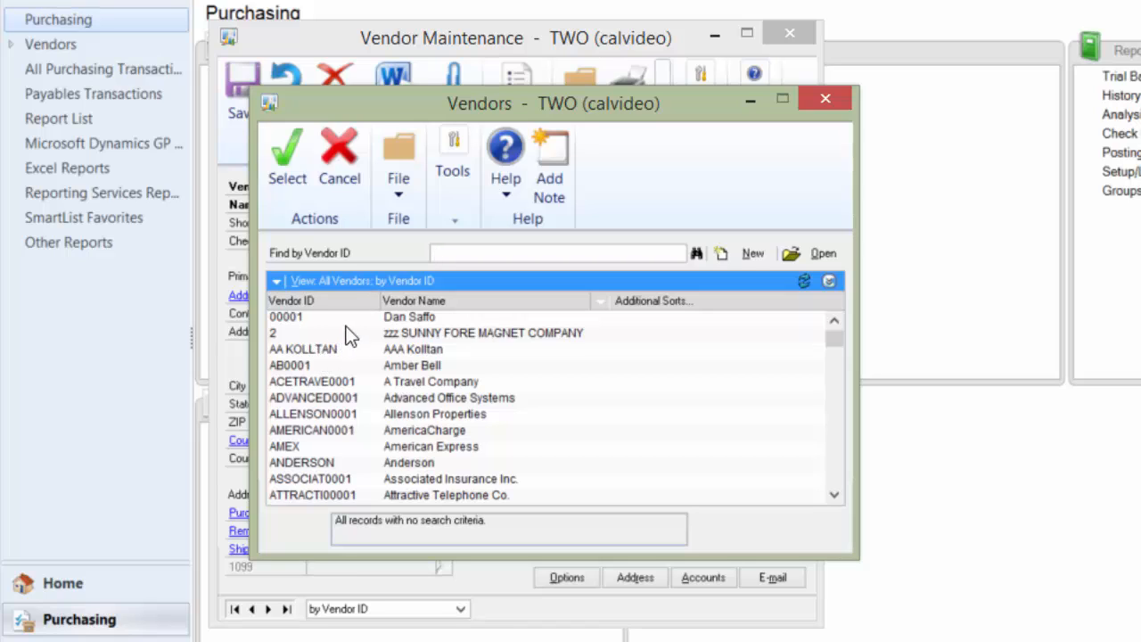
- Sort the vendor lookup by Vendor Name, set that as the default view, and close it
{"action": "left_click", "coordinate": [278, 281]}
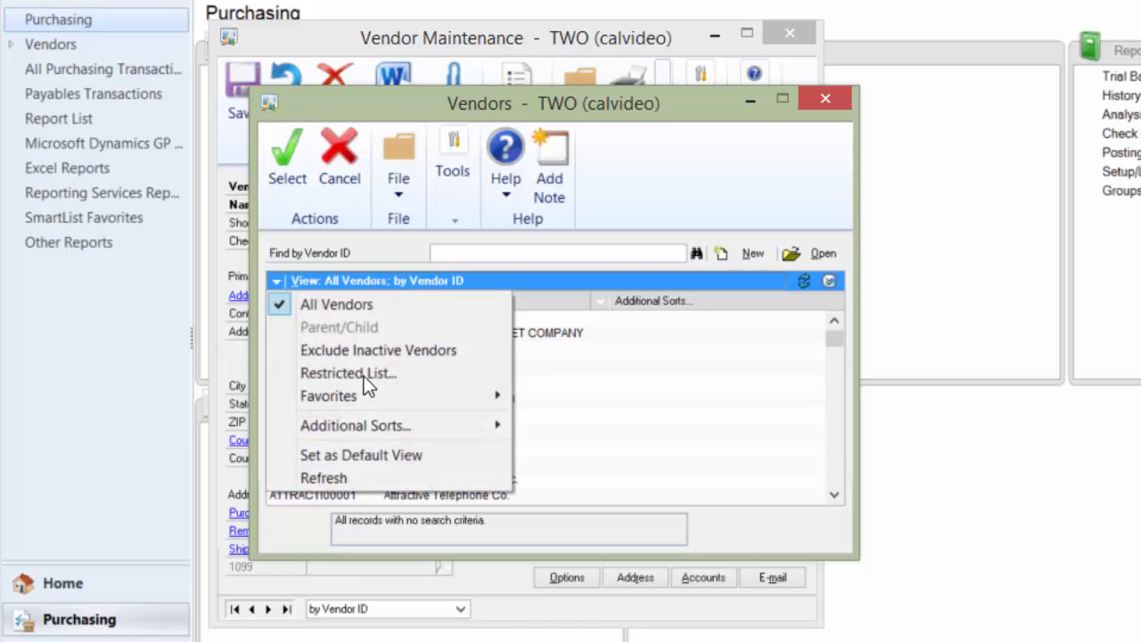
{"action": "left_click", "coordinate": [419, 300]}
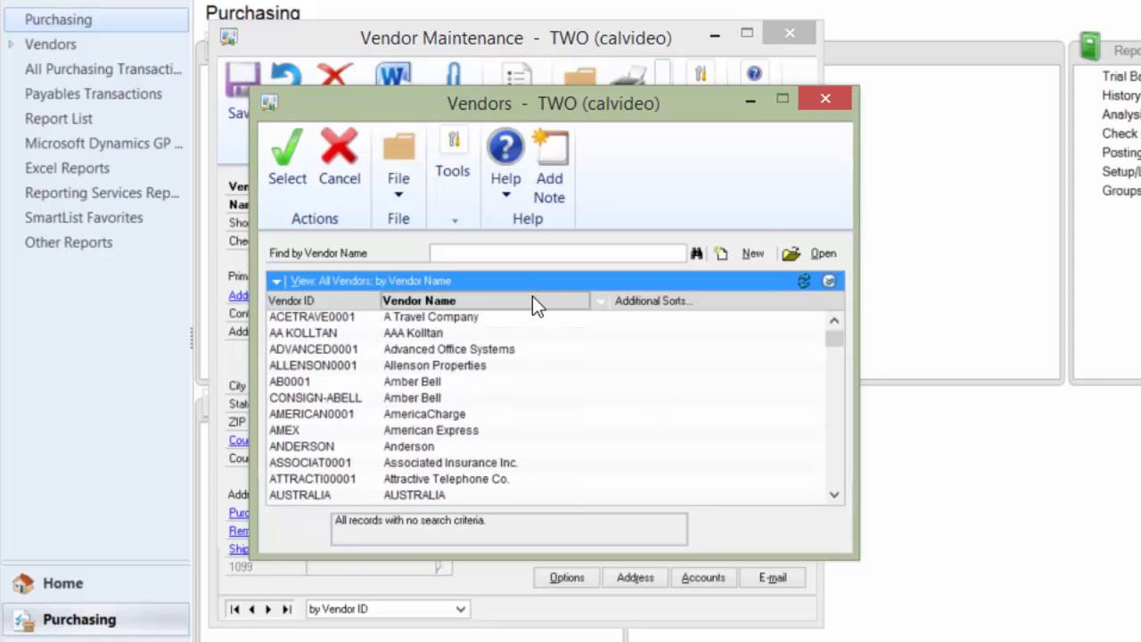
{"action": "mouse_move", "coordinate": [296, 283]}
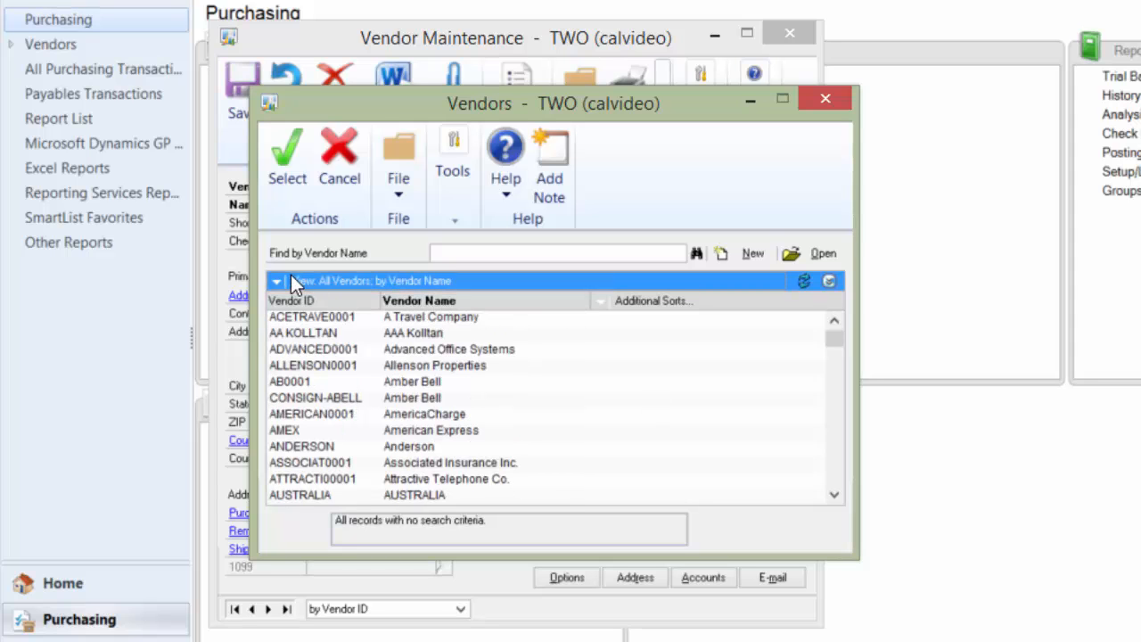
{"action": "left_click", "coordinate": [276, 282]}
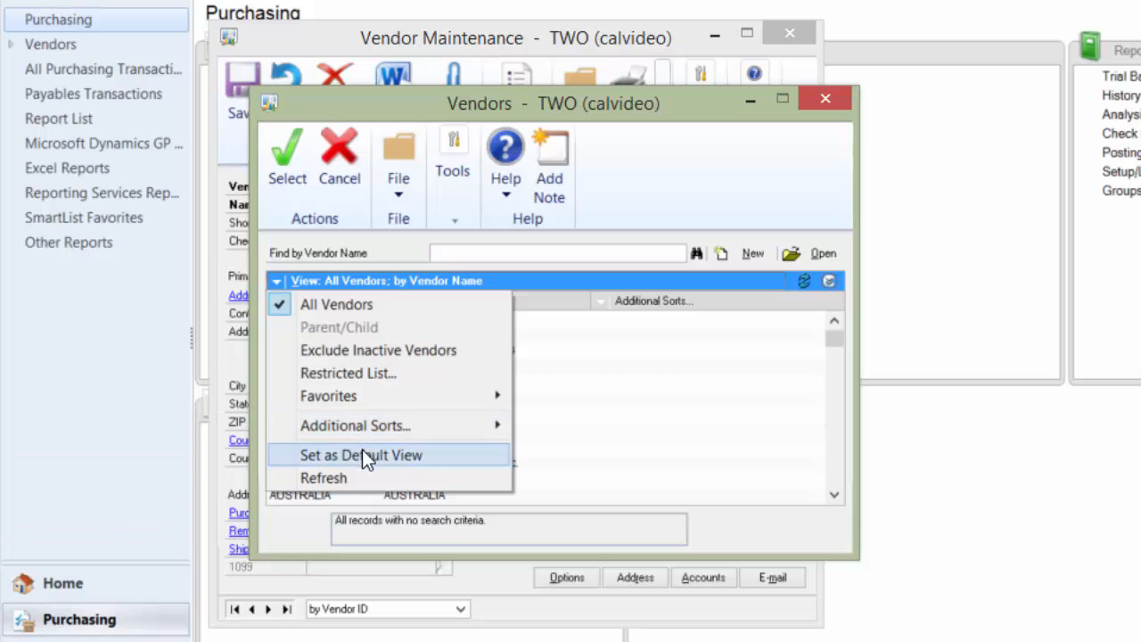
{"action": "left_click", "coordinate": [360, 455]}
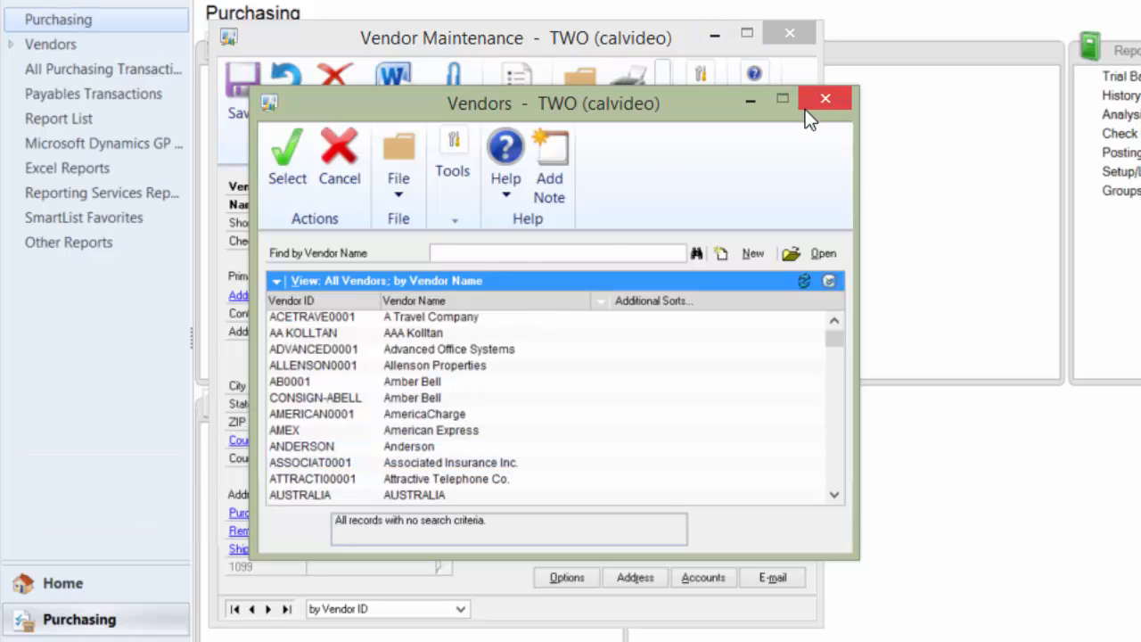
{"action": "left_click", "coordinate": [825, 96]}
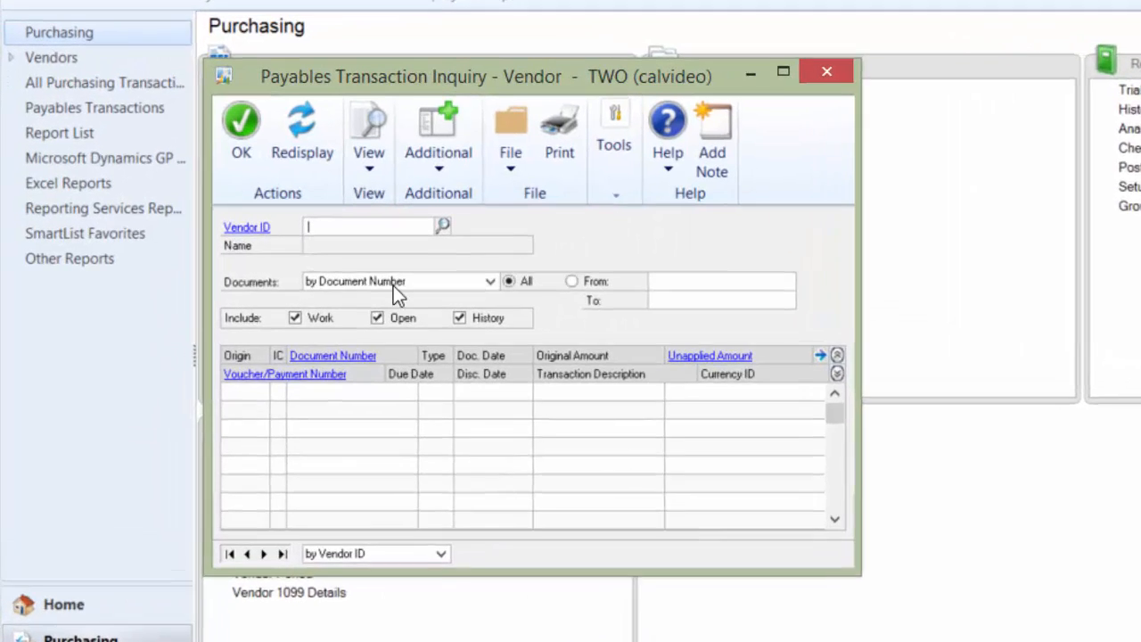
- Bring up the vendor lookup from Payables Transaction Inquiry, now sorted by name
{"action": "left_click", "coordinate": [443, 224]}
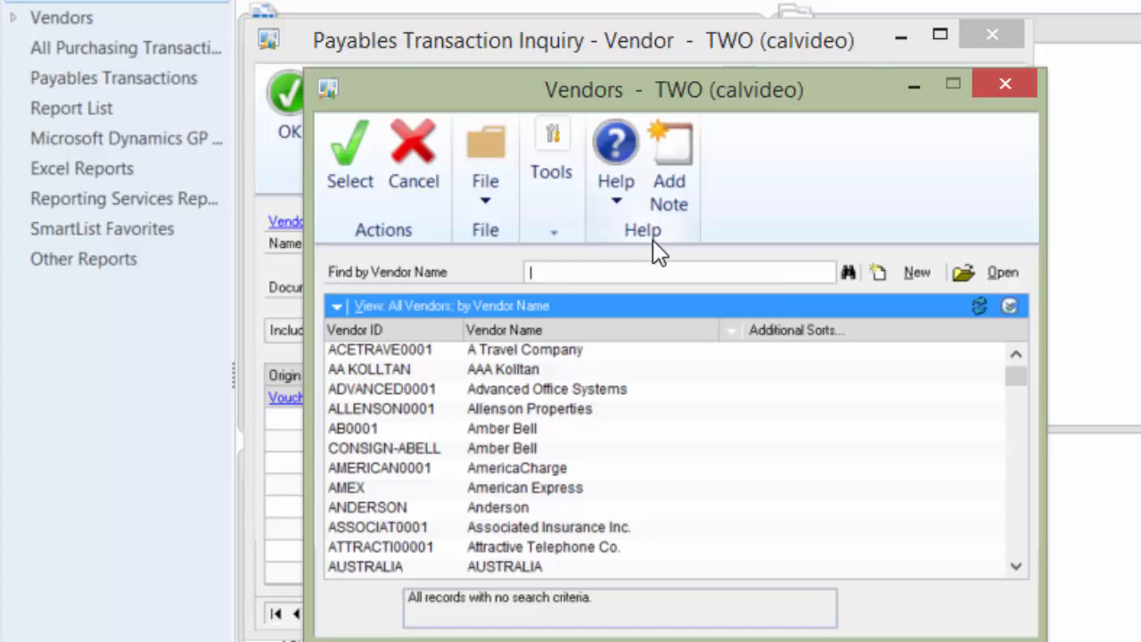
{"action": "mouse_move", "coordinate": [454, 360]}
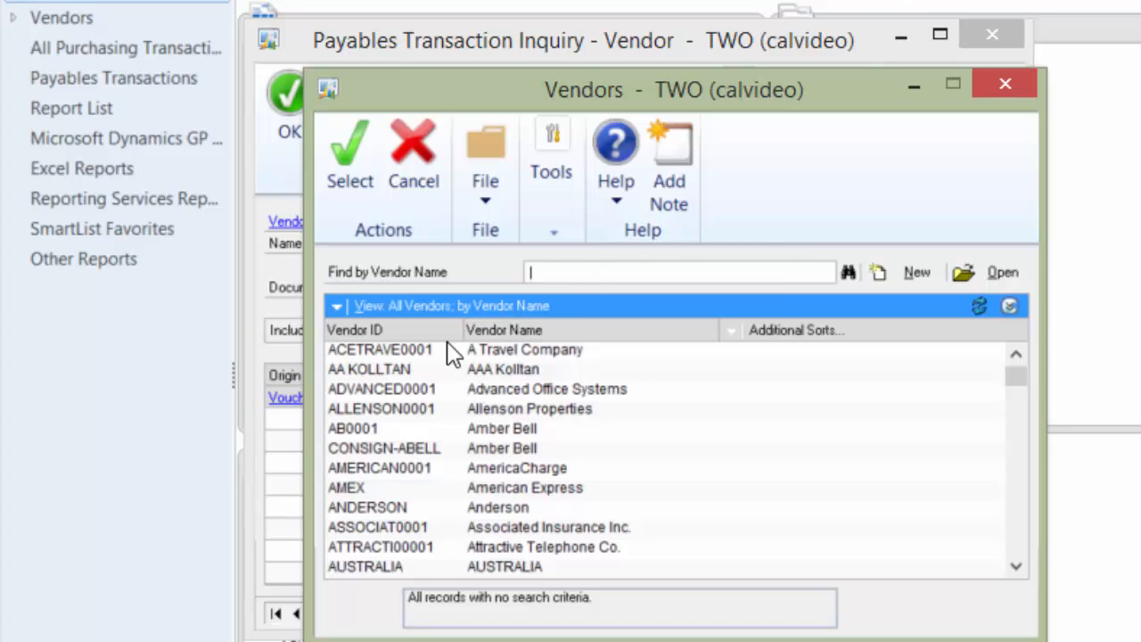
{"action": "mouse_move", "coordinate": [1006, 87]}
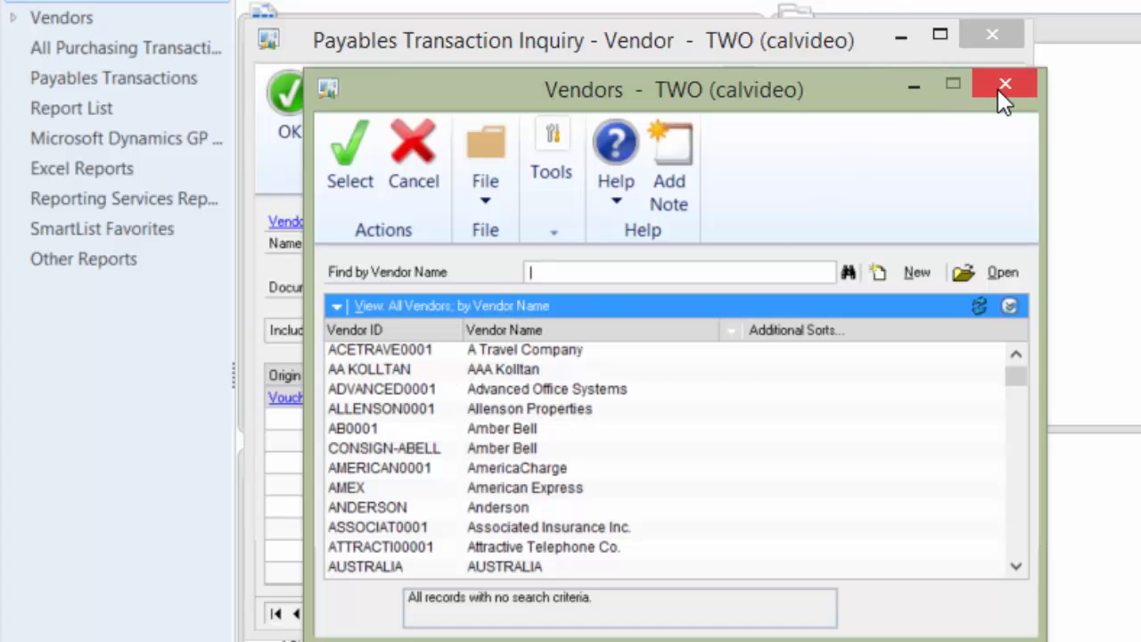
{"action": "mouse_move", "coordinate": [1005, 89]}
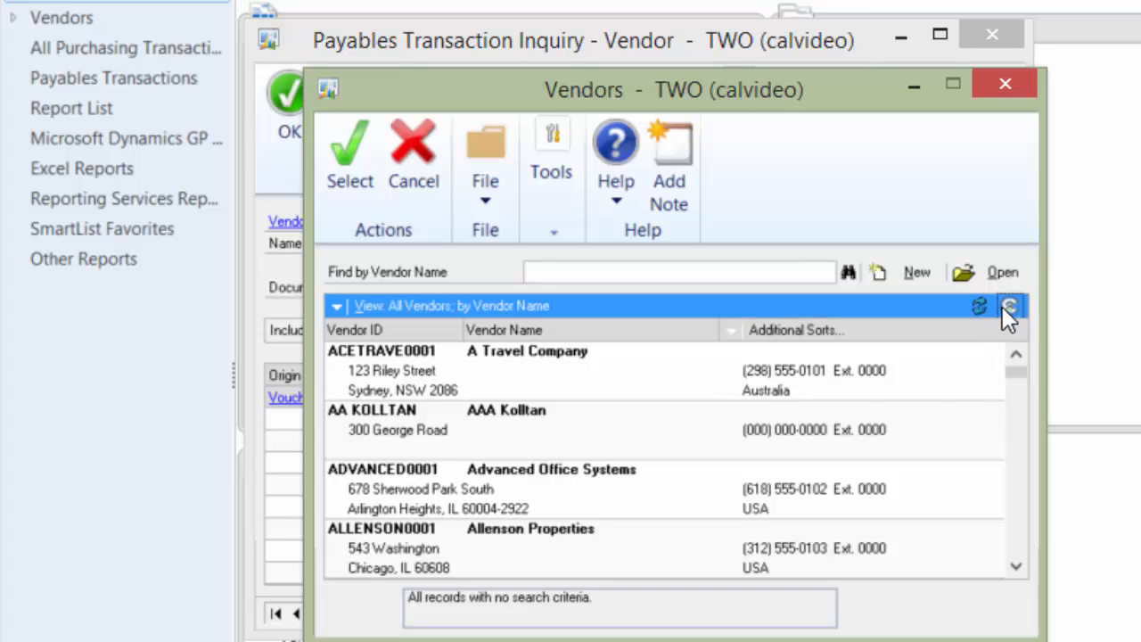
{"action": "mouse_move", "coordinate": [1009, 306]}
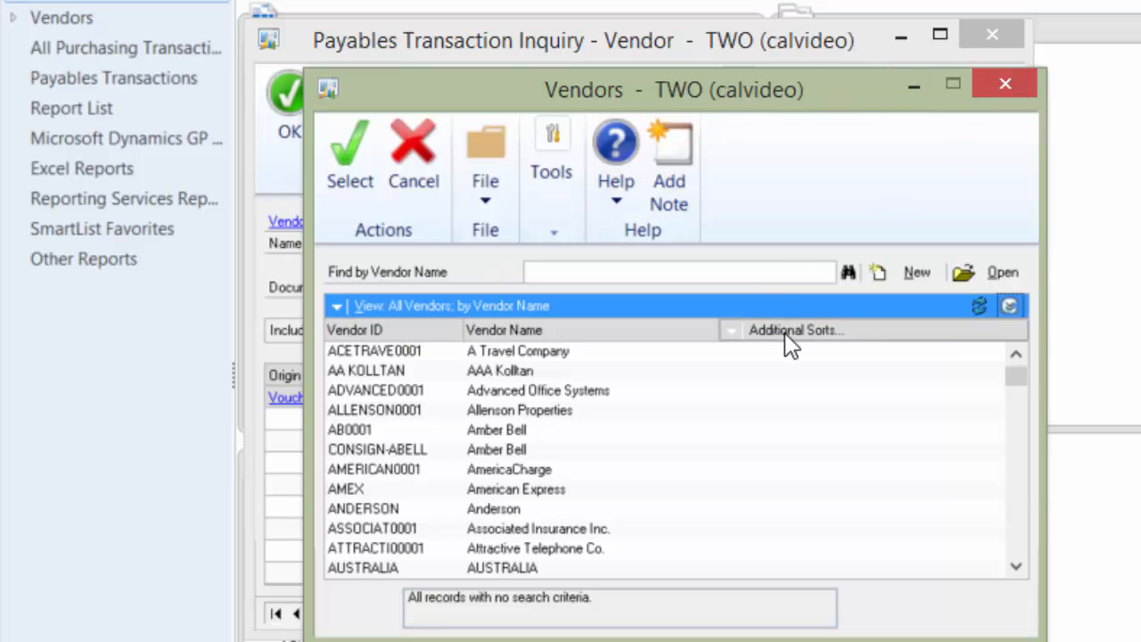
- Show the Additional Sorts choices for vendors: class ID, type, payment priority, custom sort
{"action": "left_click", "coordinate": [795, 330]}
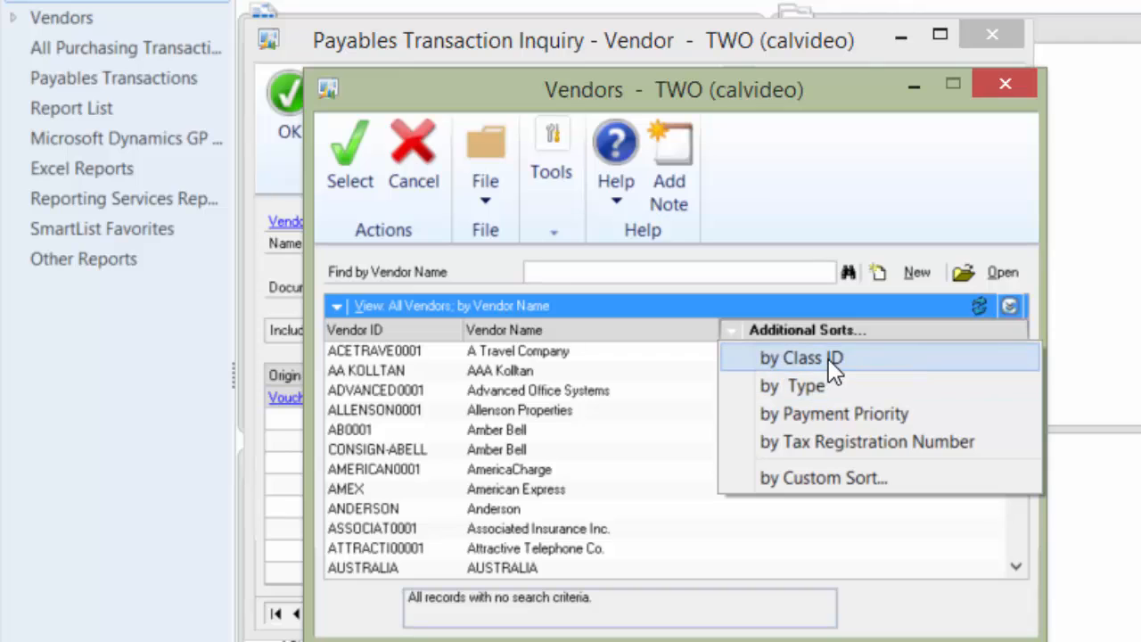
{"action": "mouse_move", "coordinate": [835, 395]}
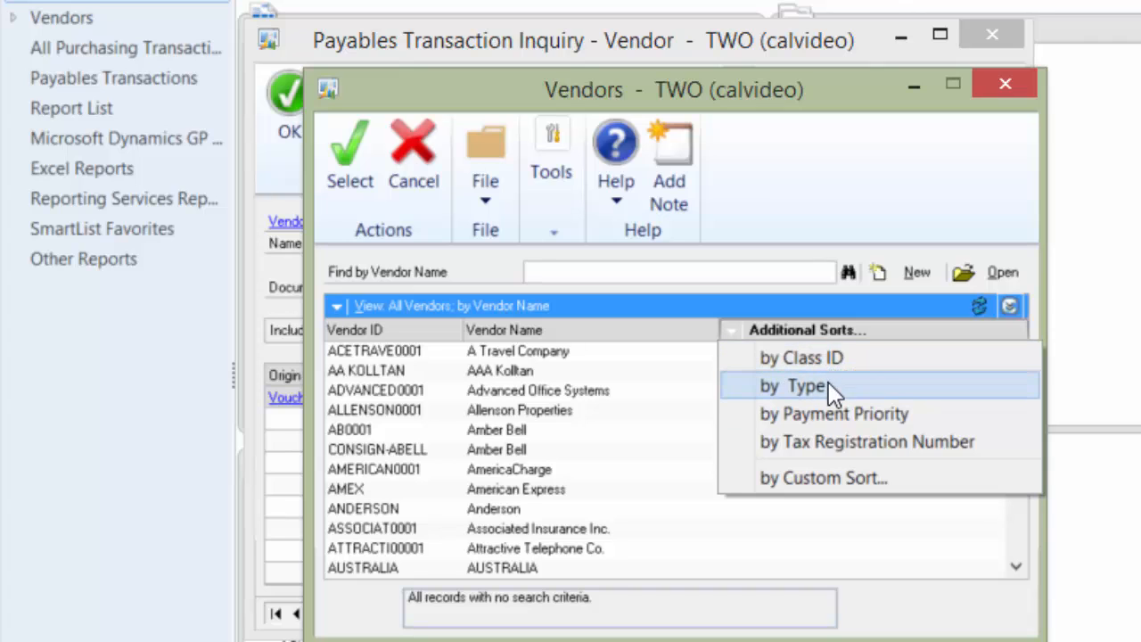
{"action": "mouse_move", "coordinate": [830, 454]}
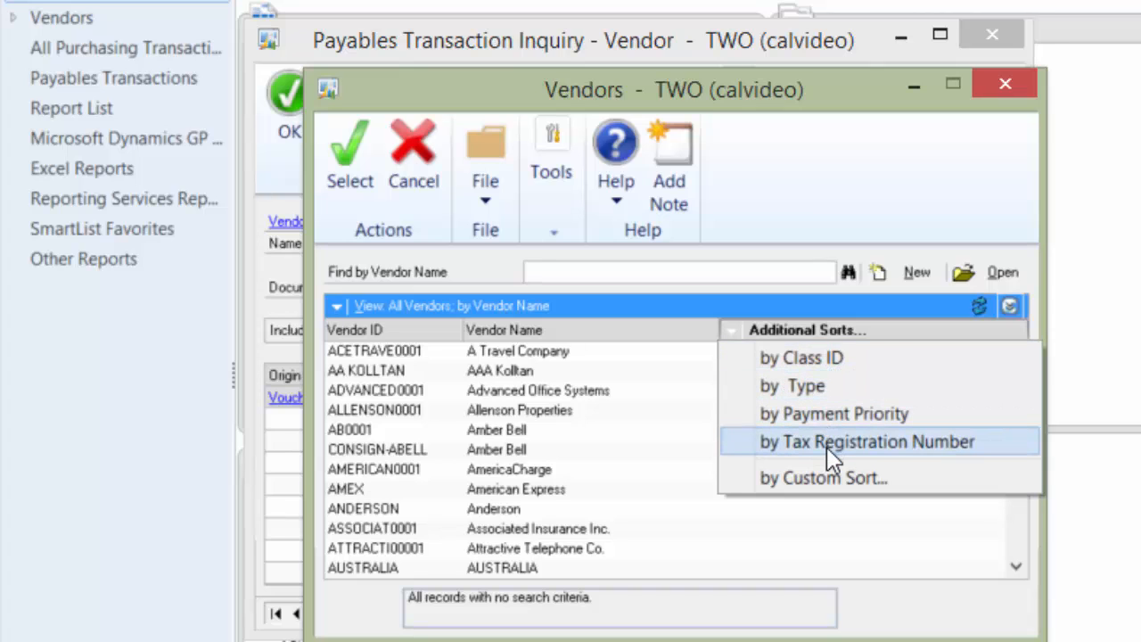
{"action": "mouse_move", "coordinate": [838, 493]}
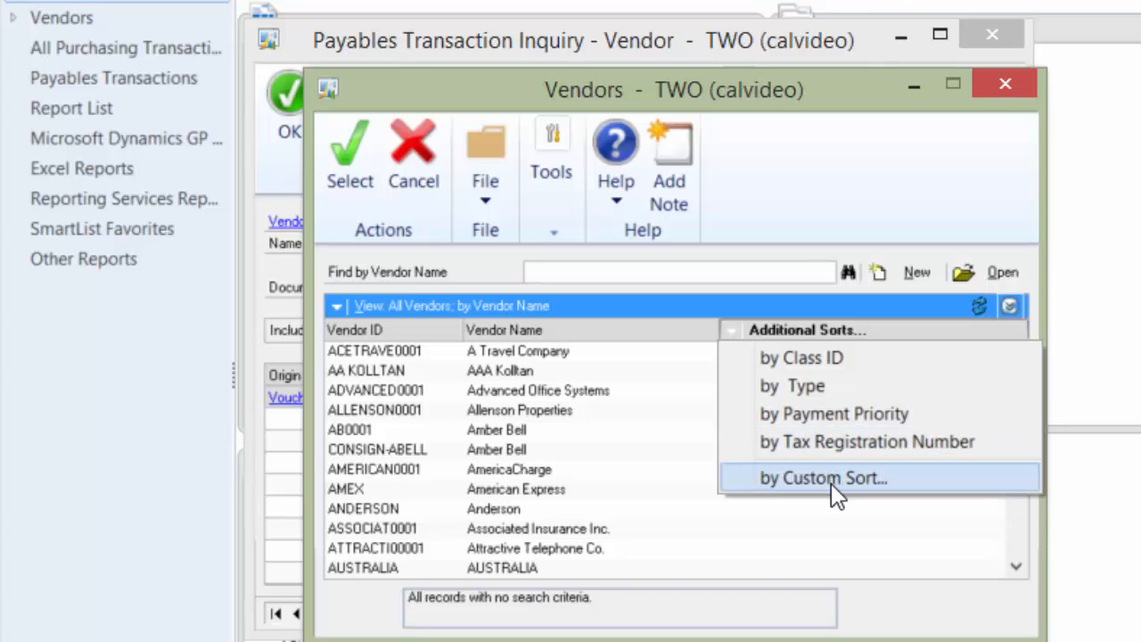
{"action": "mouse_move", "coordinate": [859, 449]}
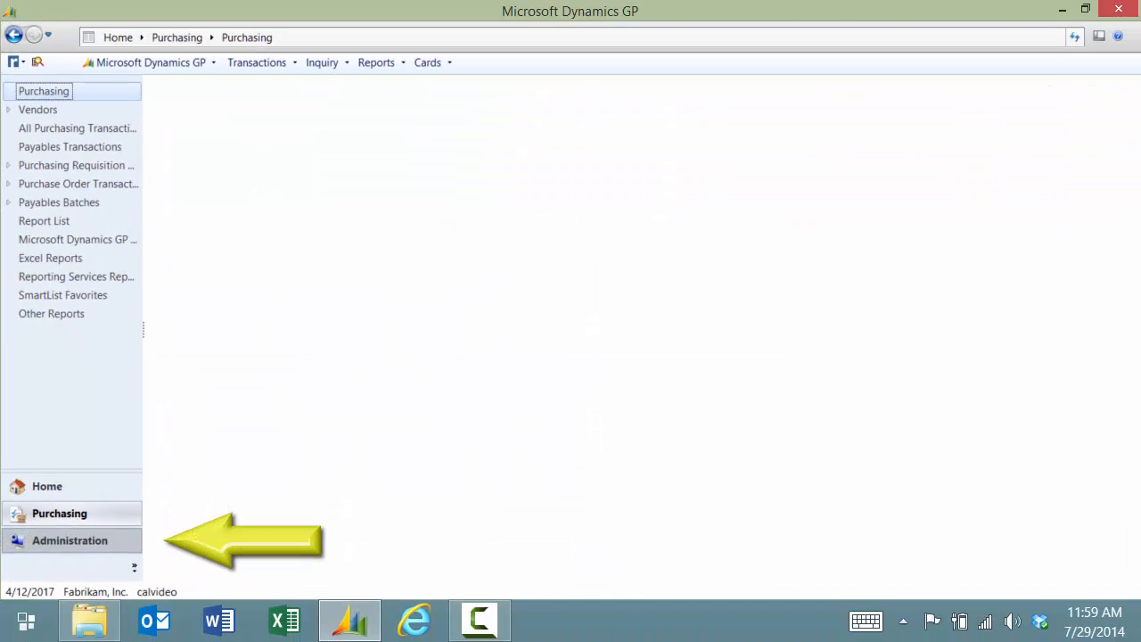
- Go to the Administration page and scroll the Setup list to Advanced Lookups
{"action": "left_click", "coordinate": [69, 541]}
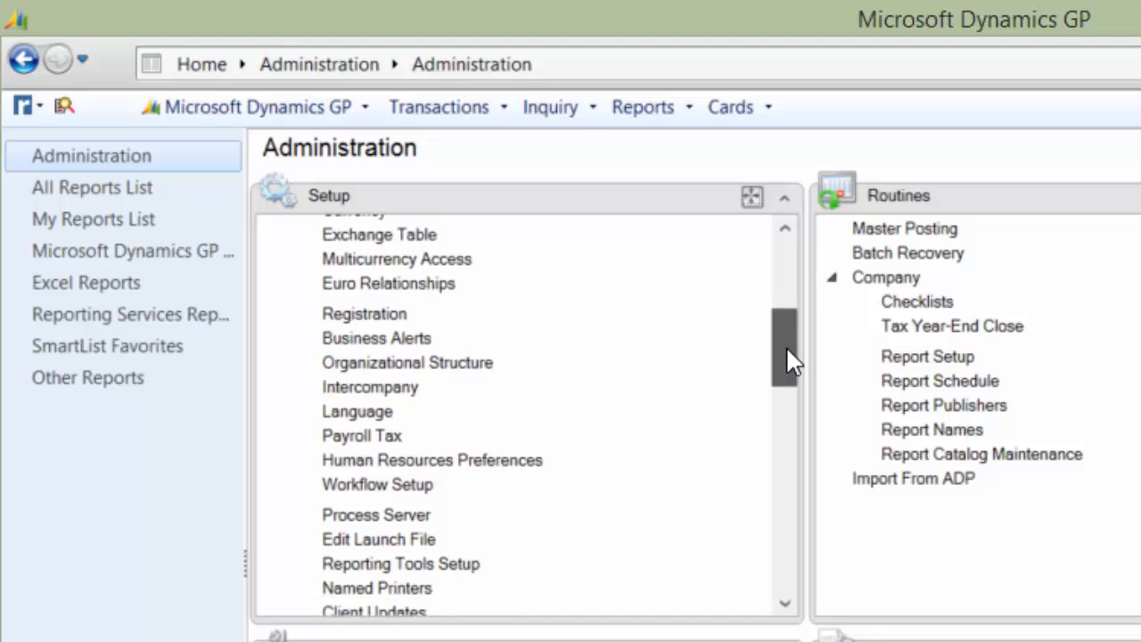
{"action": "scroll", "scroll_direction": "down", "scroll_amount": 3}
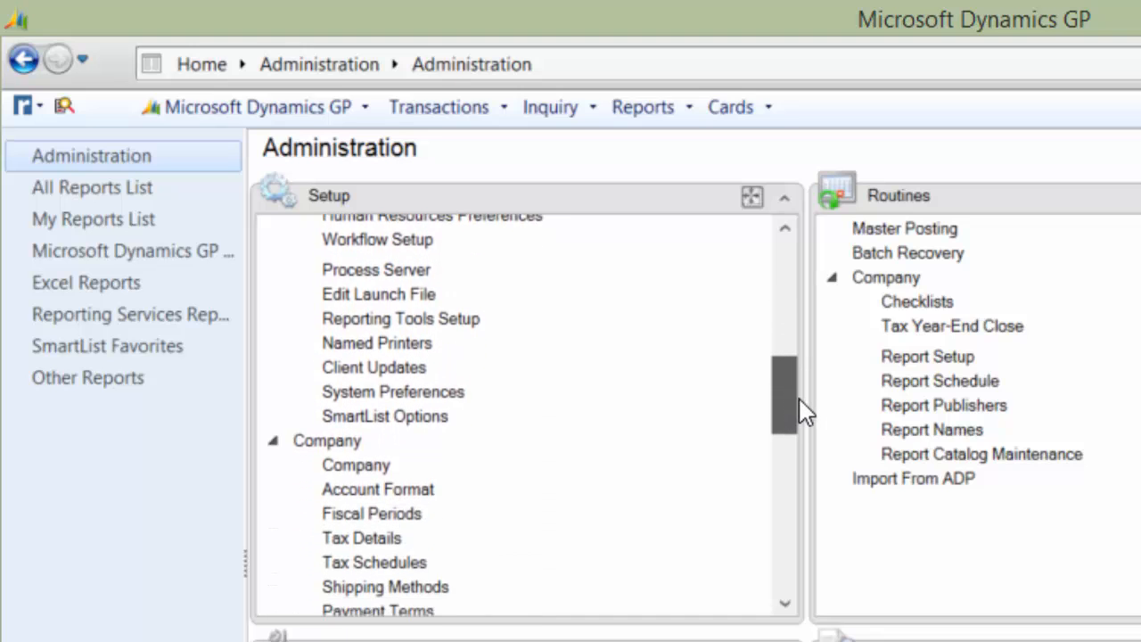
{"action": "scroll", "scroll_direction": "down", "scroll_amount": 3}
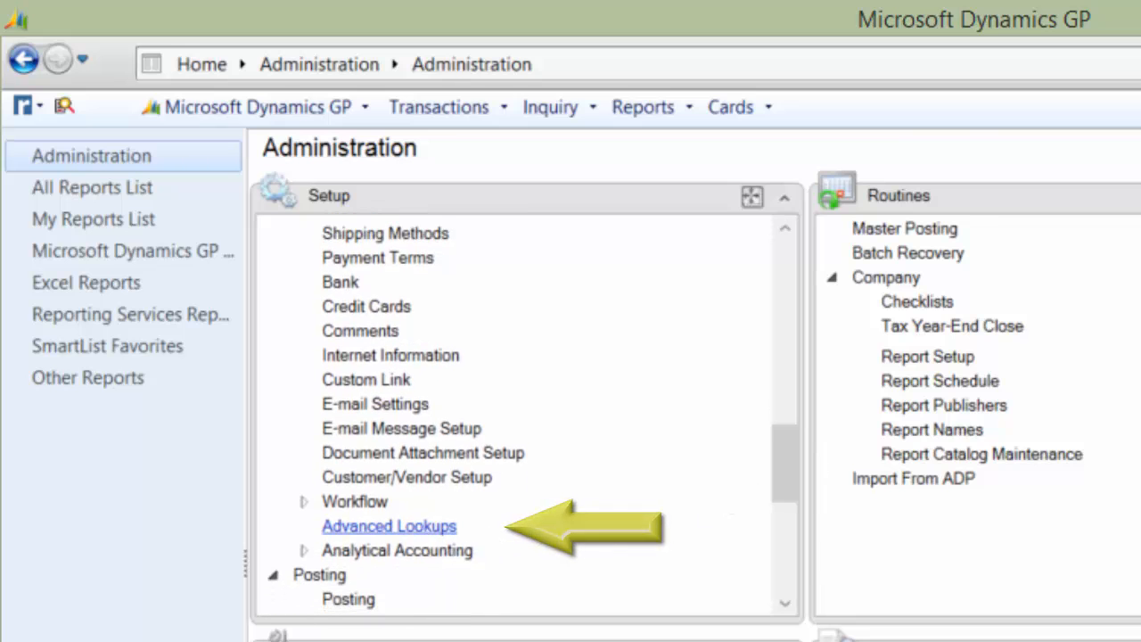
- In Advanced Lookups Setup choose the Vendors lookup, review its Sort by Field options, then close it
{"action": "left_click", "coordinate": [389, 526]}
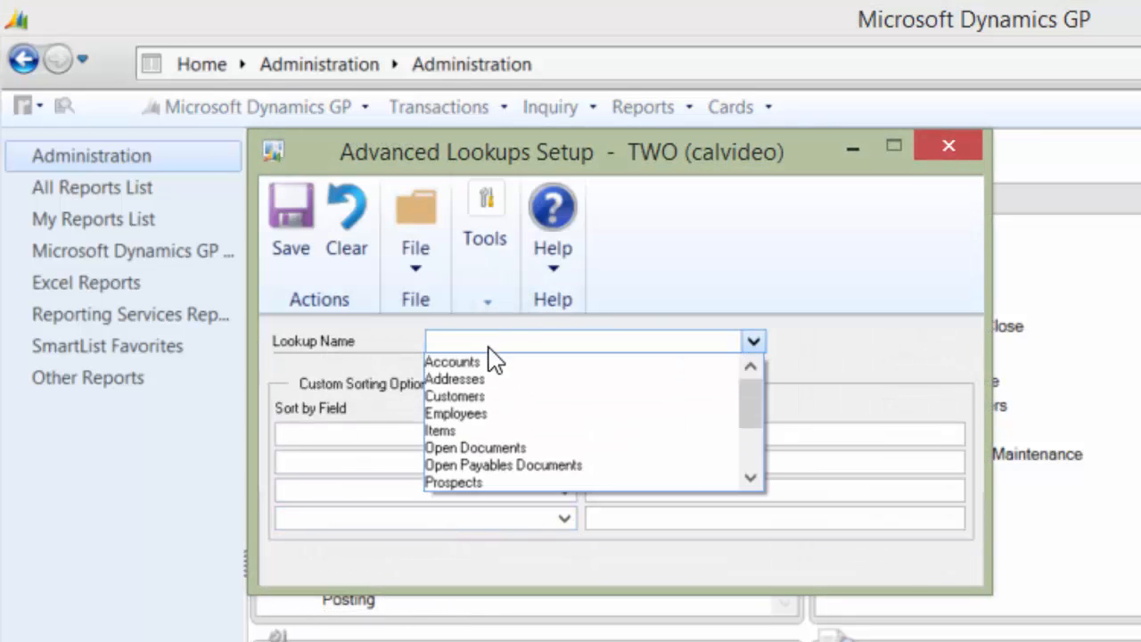
{"action": "scroll", "scroll_direction": "down", "scroll_amount": 3}
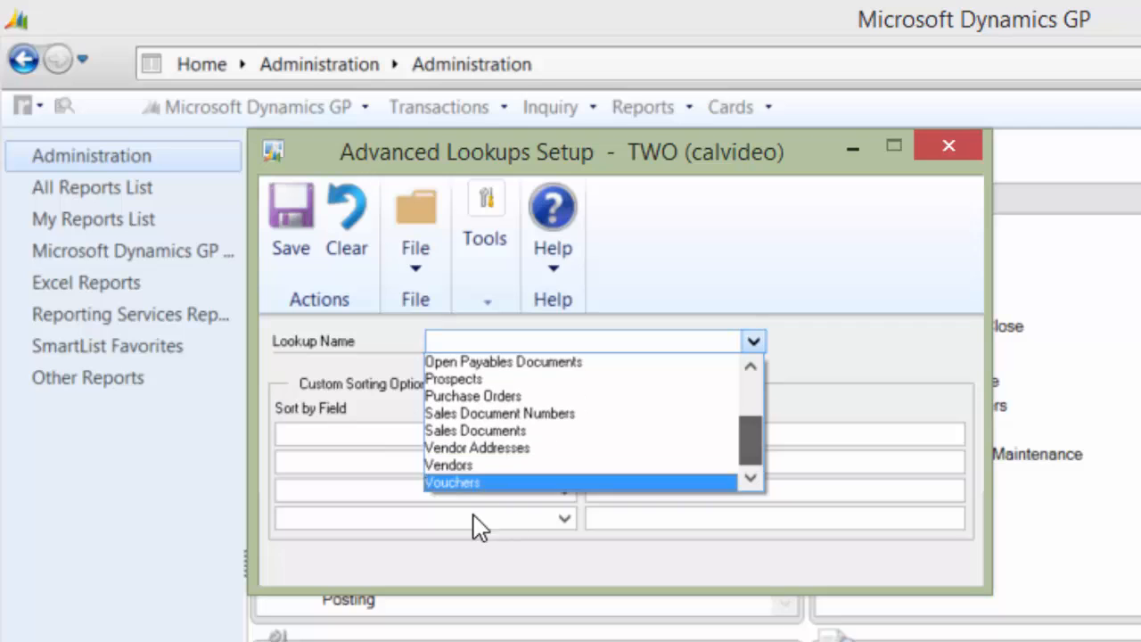
{"action": "left_click", "coordinate": [449, 464]}
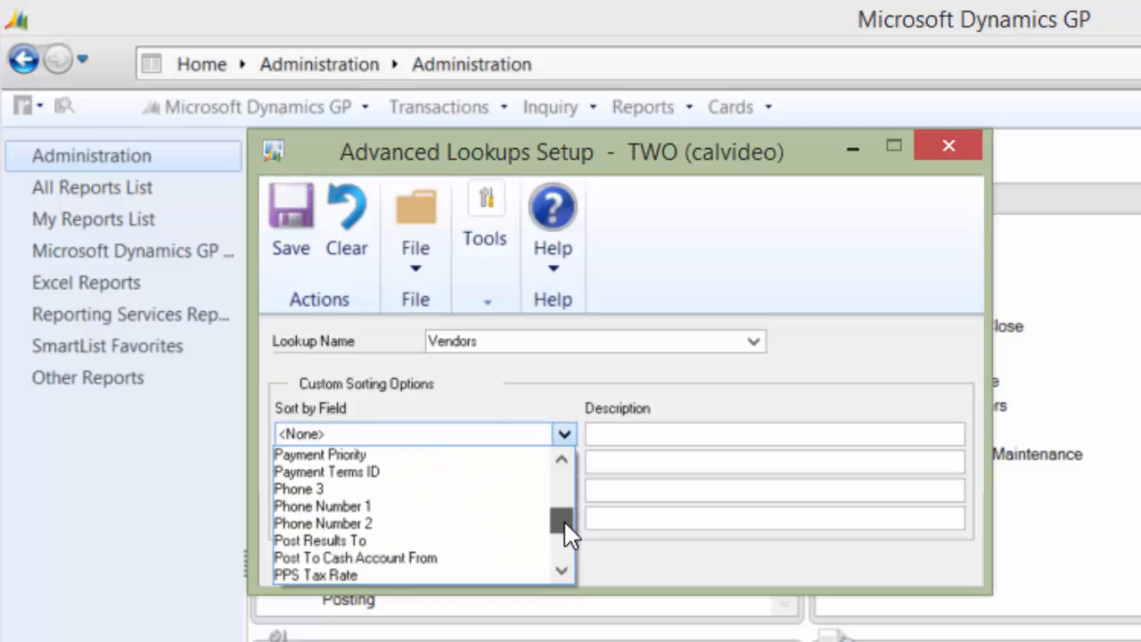
{"action": "left_click", "coordinate": [324, 506]}
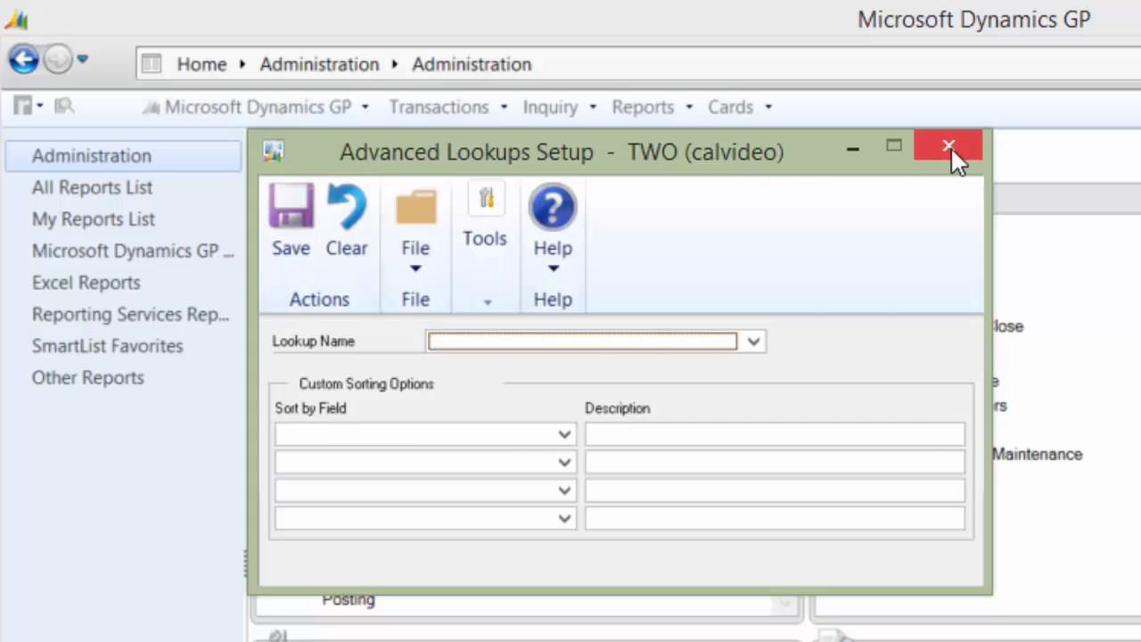
{"action": "left_click", "coordinate": [948, 145]}
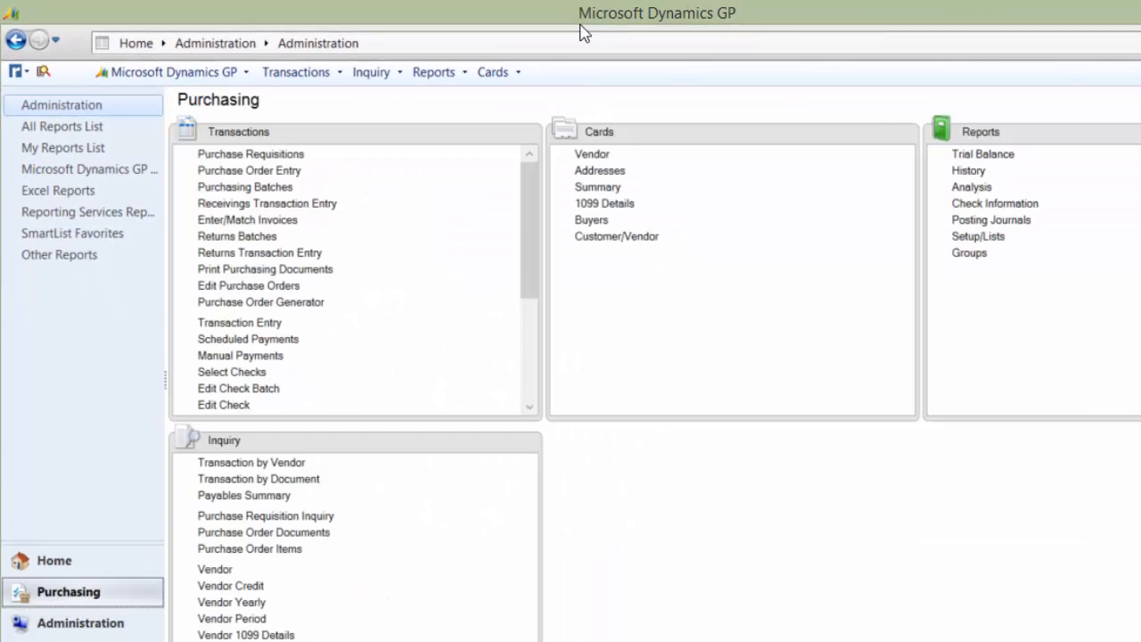
{"action": "left_click", "coordinate": [592, 154]}
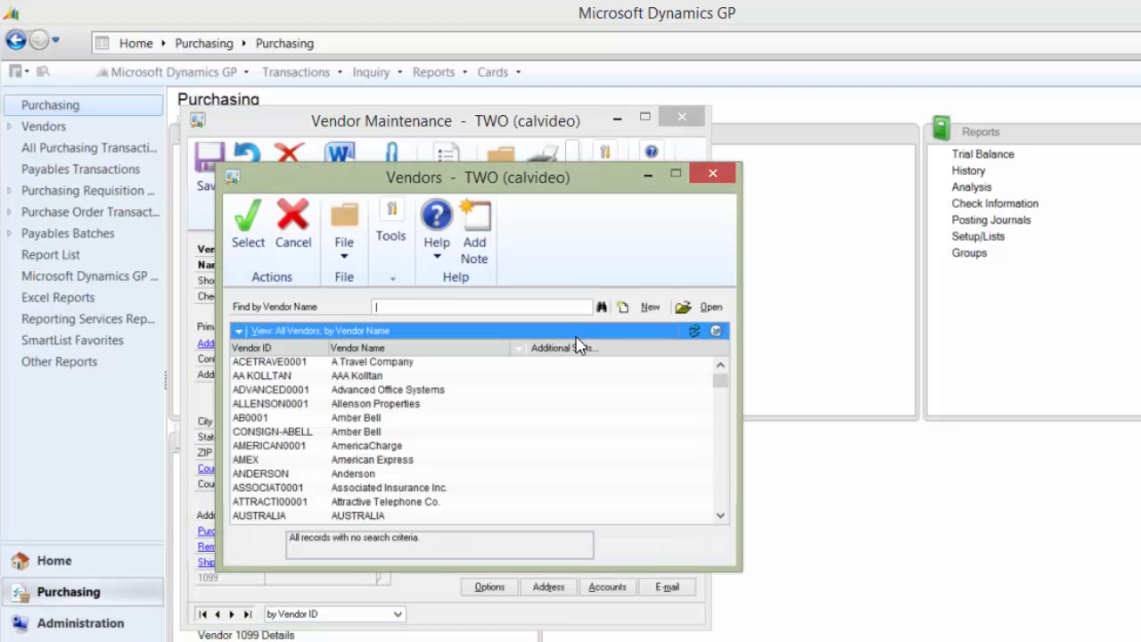
{"action": "left_click", "coordinate": [567, 348]}
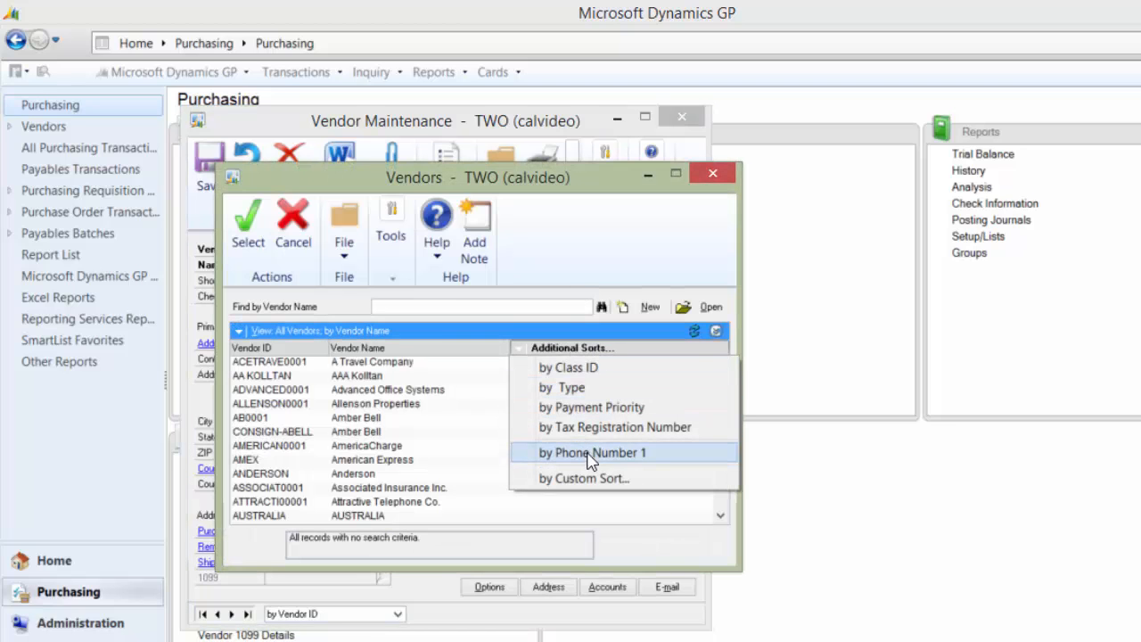
{"action": "left_click", "coordinate": [590, 452]}
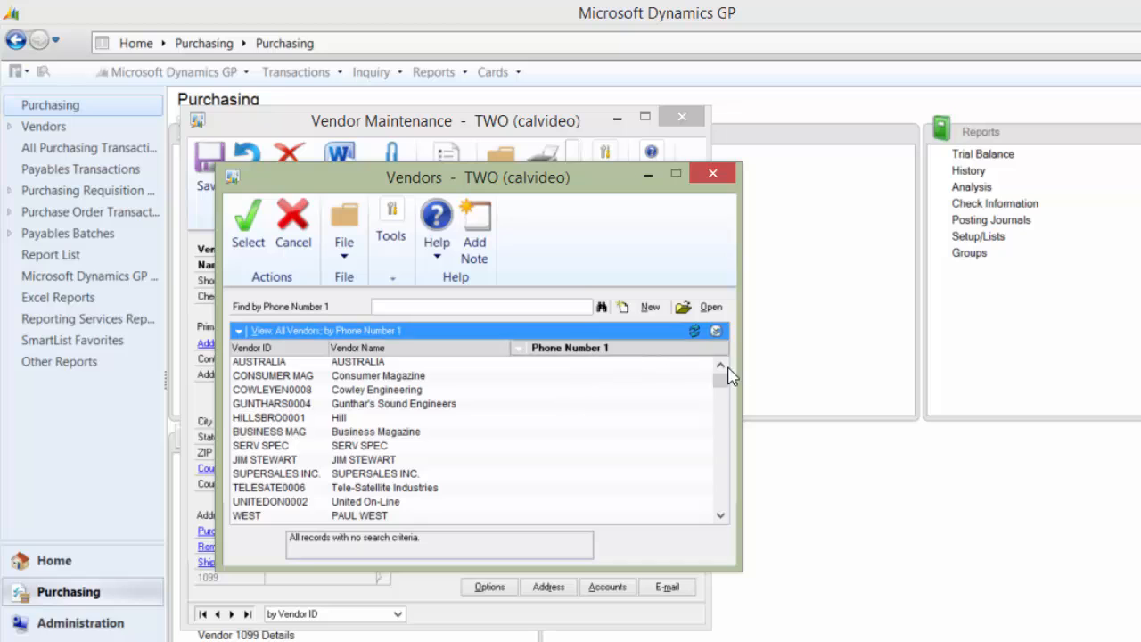
{"action": "scroll", "scroll_direction": "down", "scroll_amount": 3}
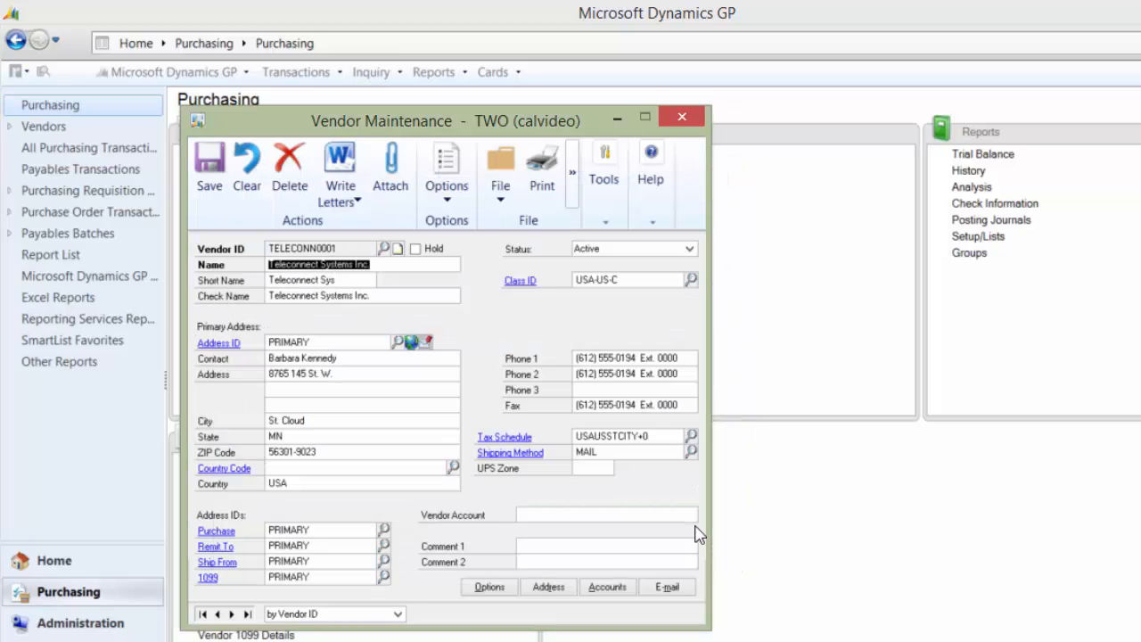
{"action": "mouse_move", "coordinate": [392, 153]}
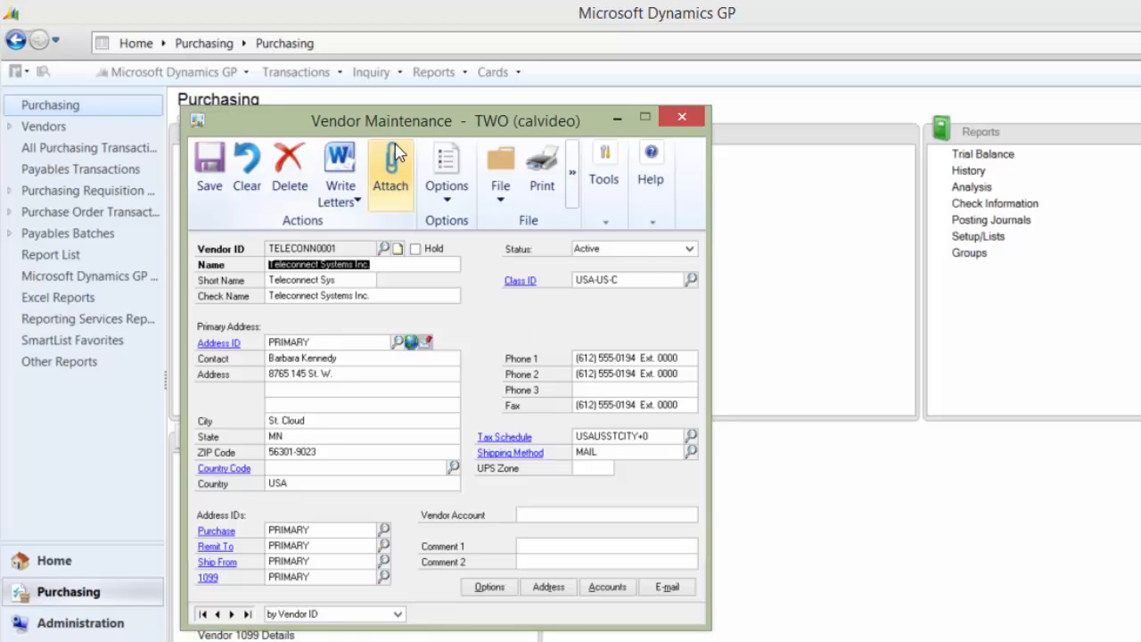
{"action": "mouse_move", "coordinate": [685, 121]}
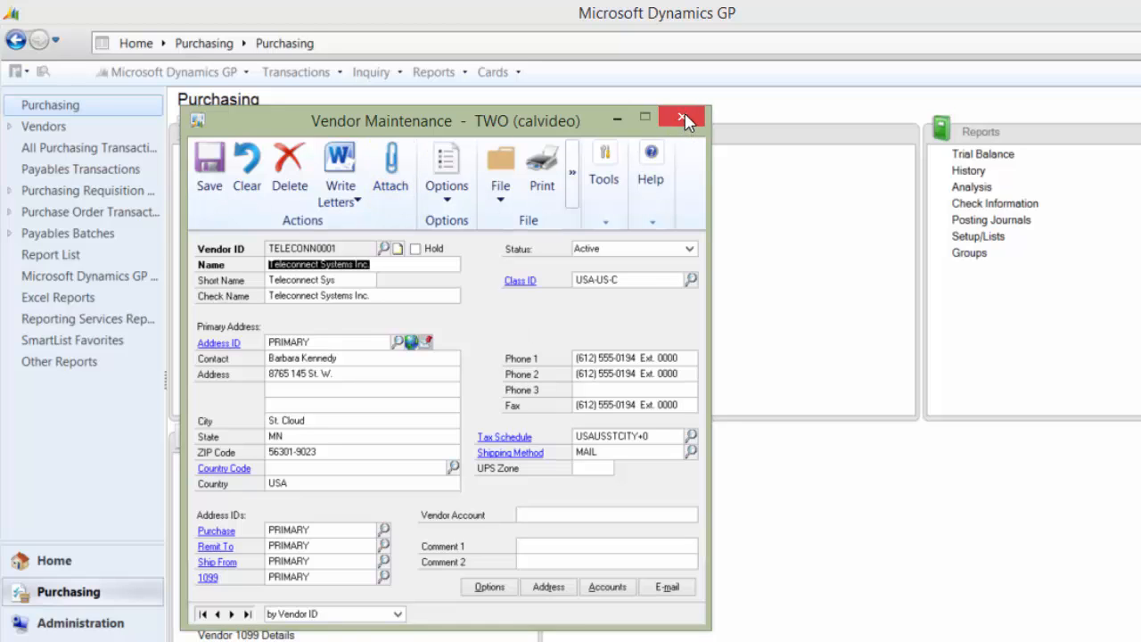
{"action": "left_click", "coordinate": [681, 118]}
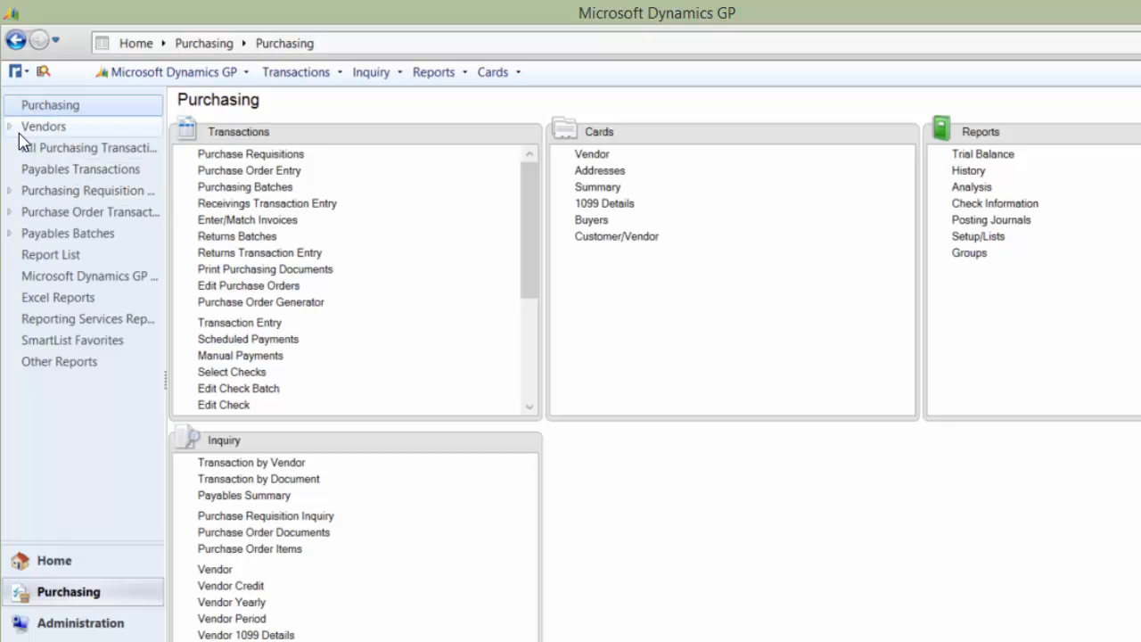
{"action": "mouse_move", "coordinate": [48, 142]}
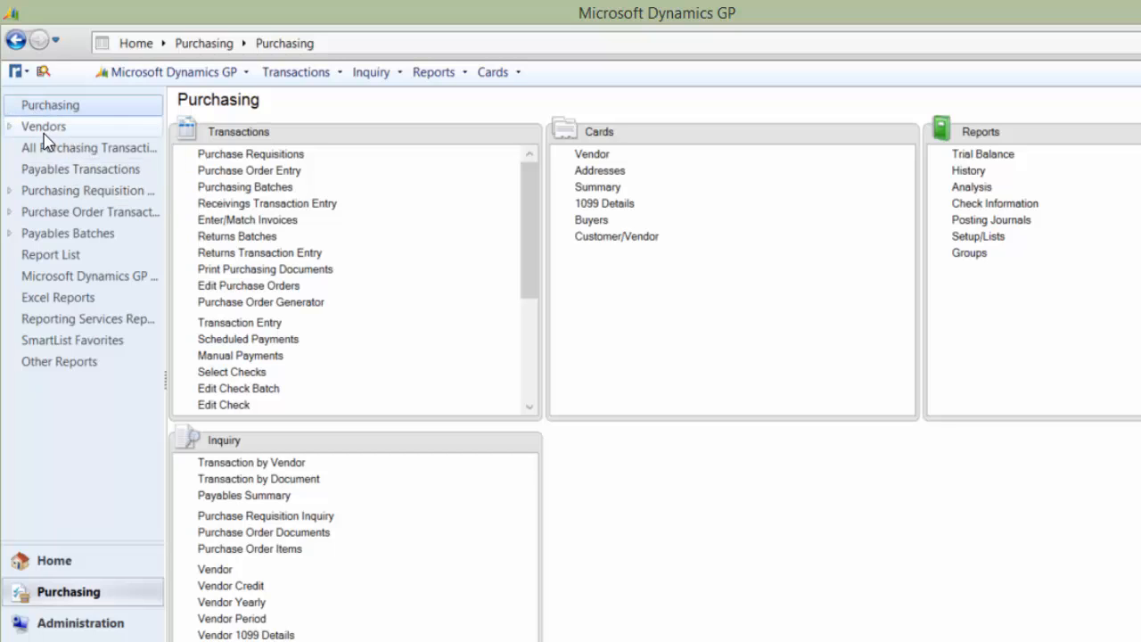
- Bring up the Vendors list of 112 vendors and add a Vendor Name 'contains' filter
{"action": "left_click", "coordinate": [43, 125]}
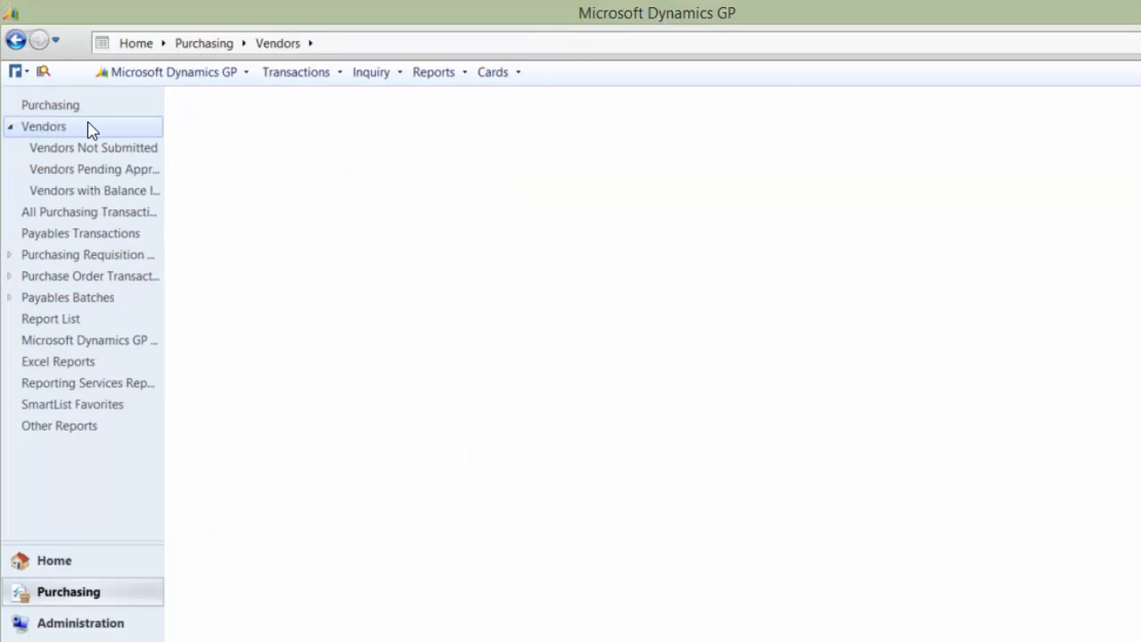
{"action": "mouse_move", "coordinate": [118, 150]}
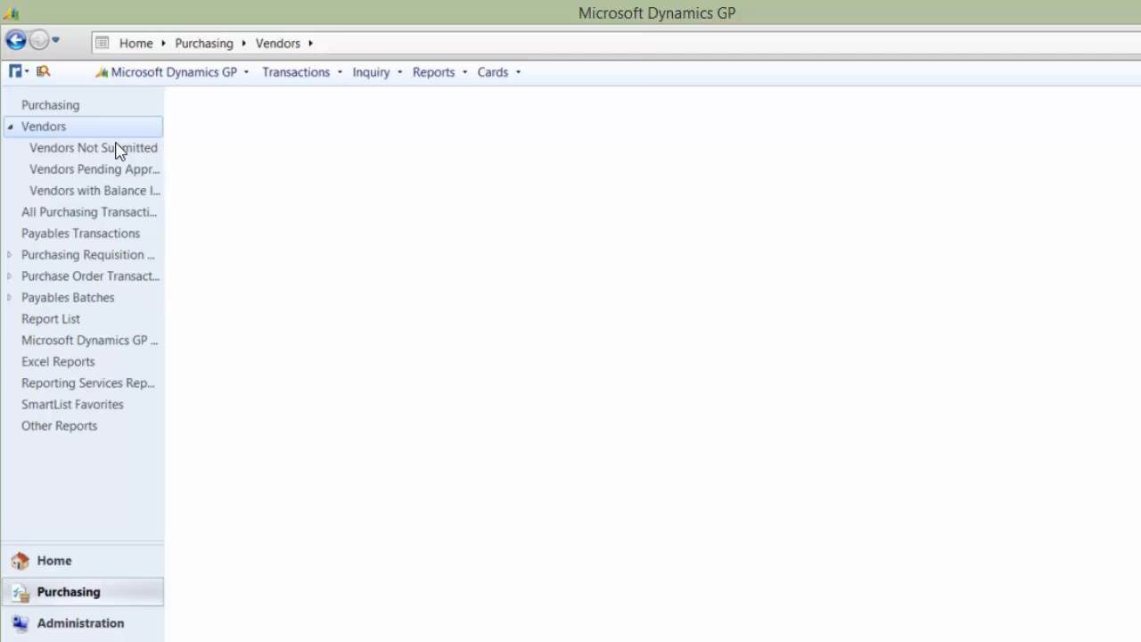
{"action": "left_click", "coordinate": [42, 125]}
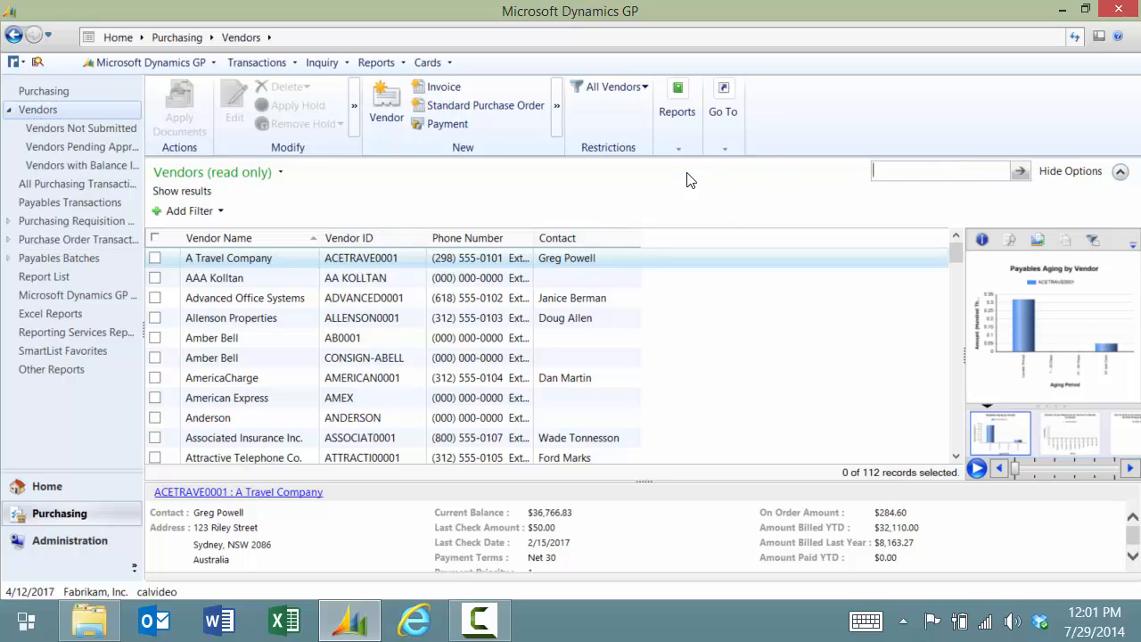
{"action": "mouse_move", "coordinate": [164, 307]}
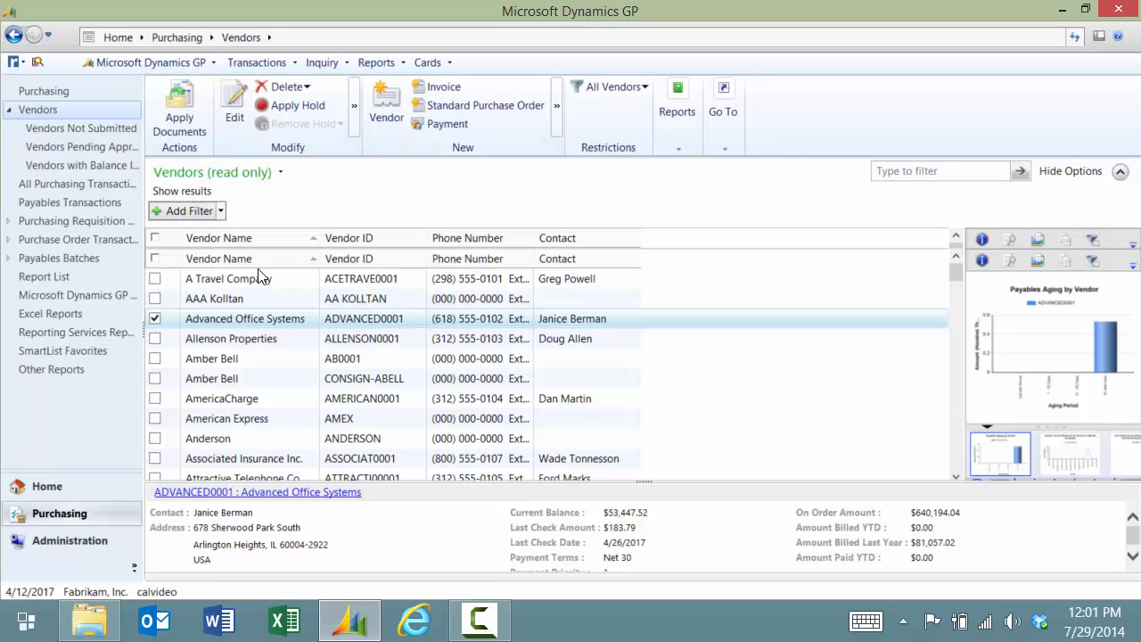
{"action": "left_click", "coordinate": [186, 210]}
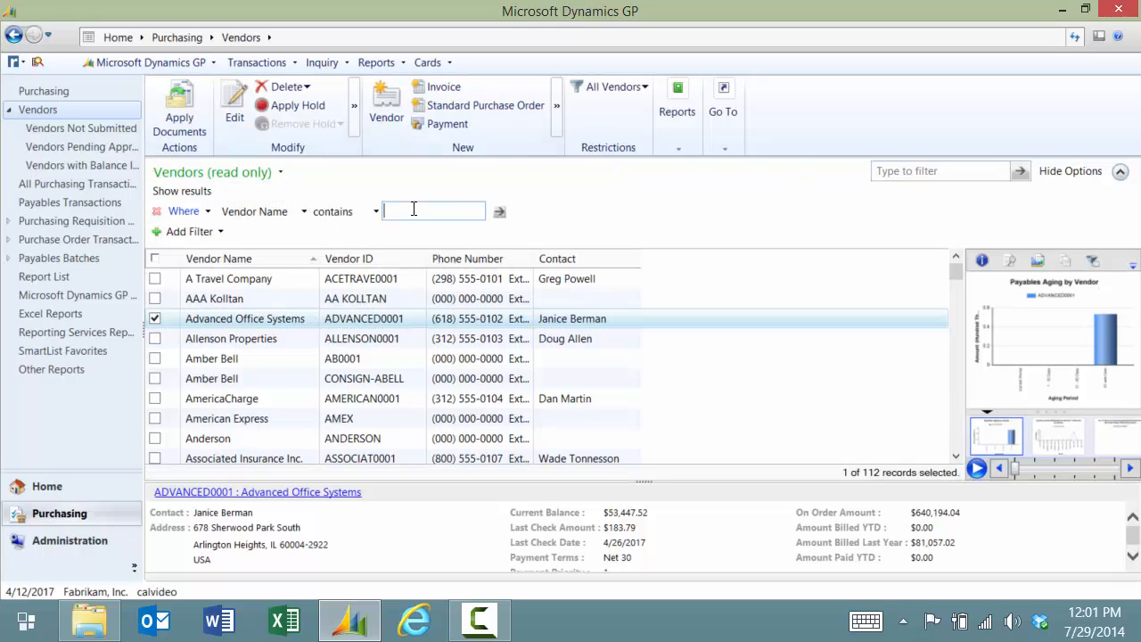
- Filter the list to names containing 'Travel' (six vendors), checking and unchecking Midwest Travel Center
{"action": "type", "text": "Travel"}
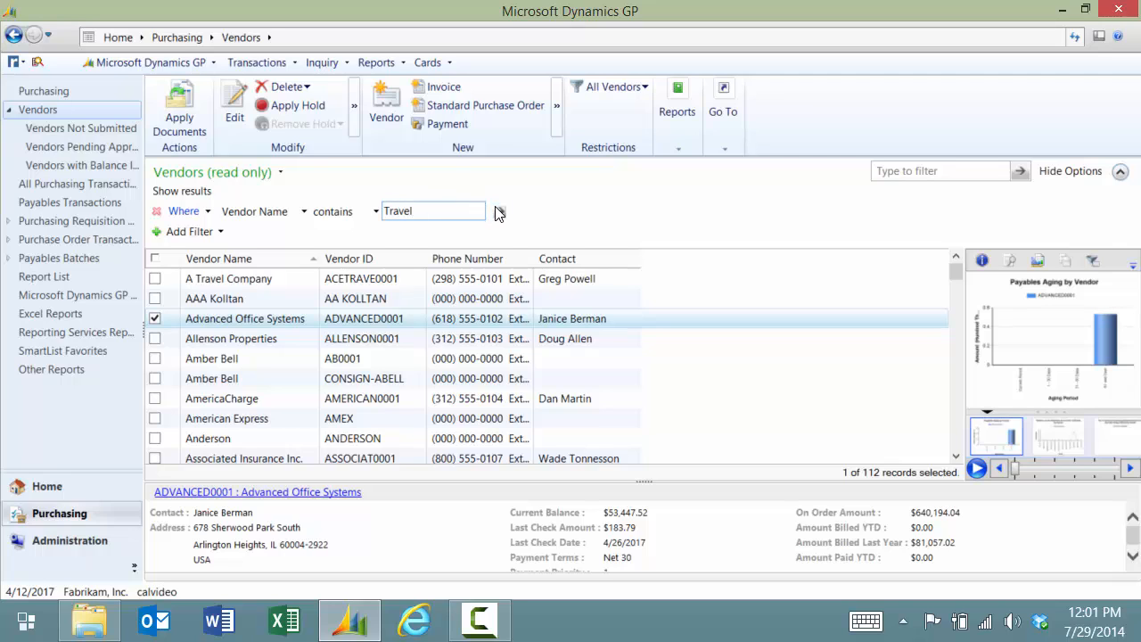
{"action": "left_click", "coordinate": [499, 210]}
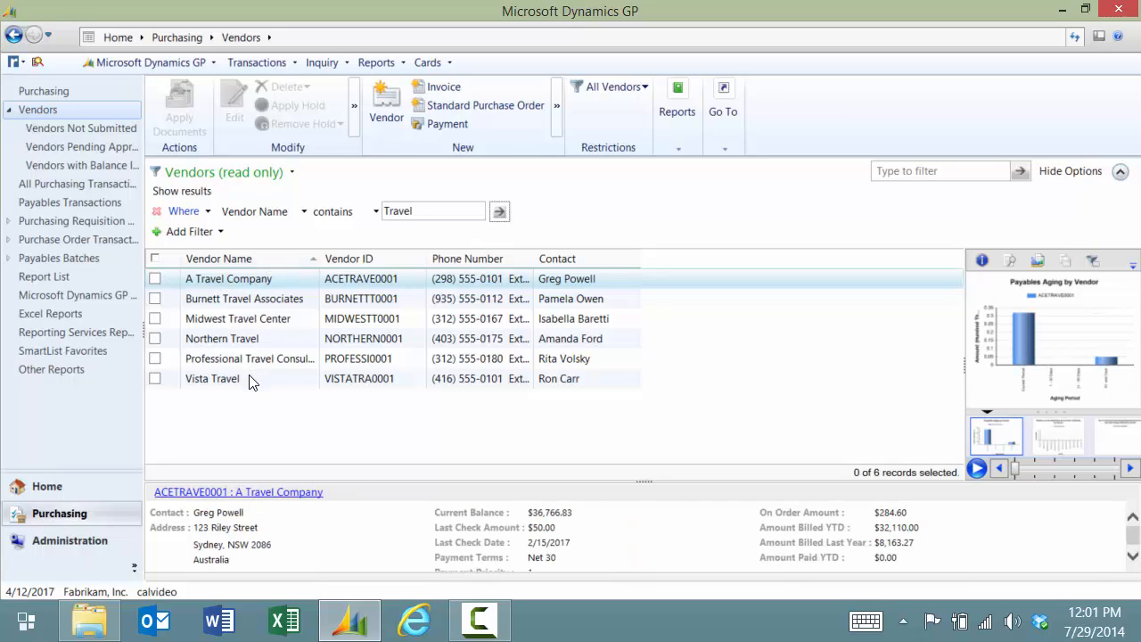
{"action": "mouse_move", "coordinate": [164, 296]}
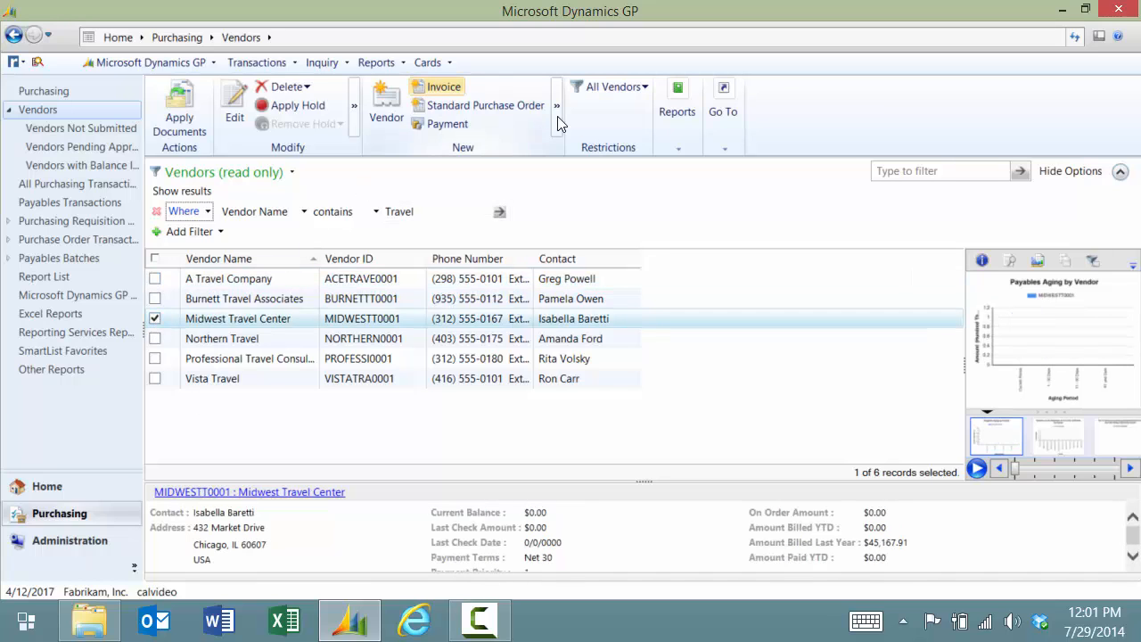
{"action": "left_click", "coordinate": [438, 86]}
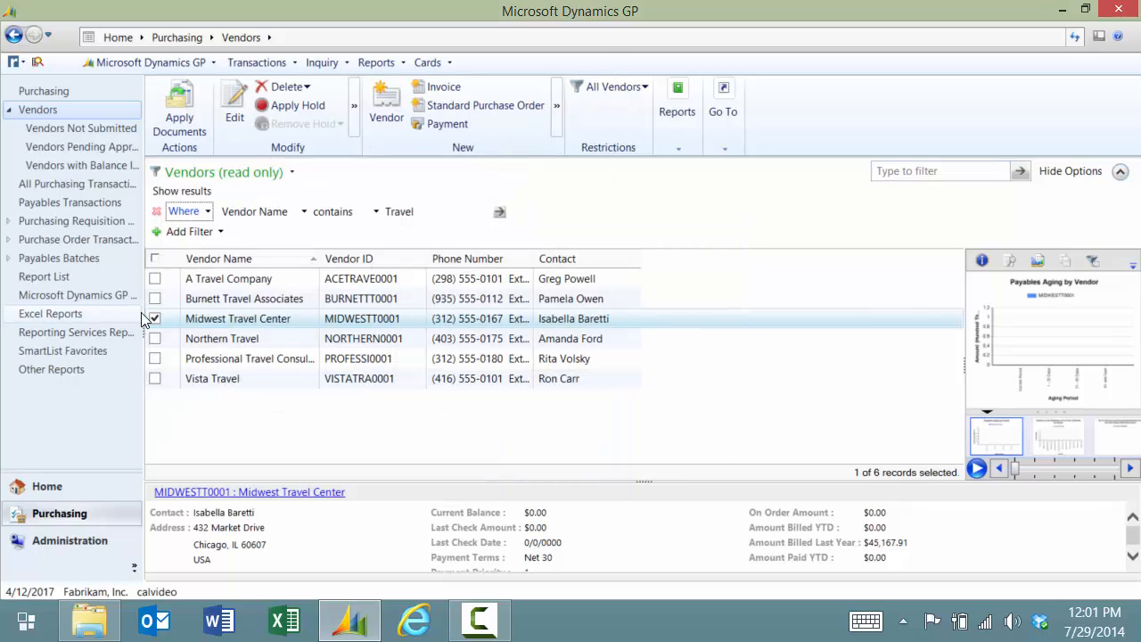
{"action": "left_click", "coordinate": [158, 318]}
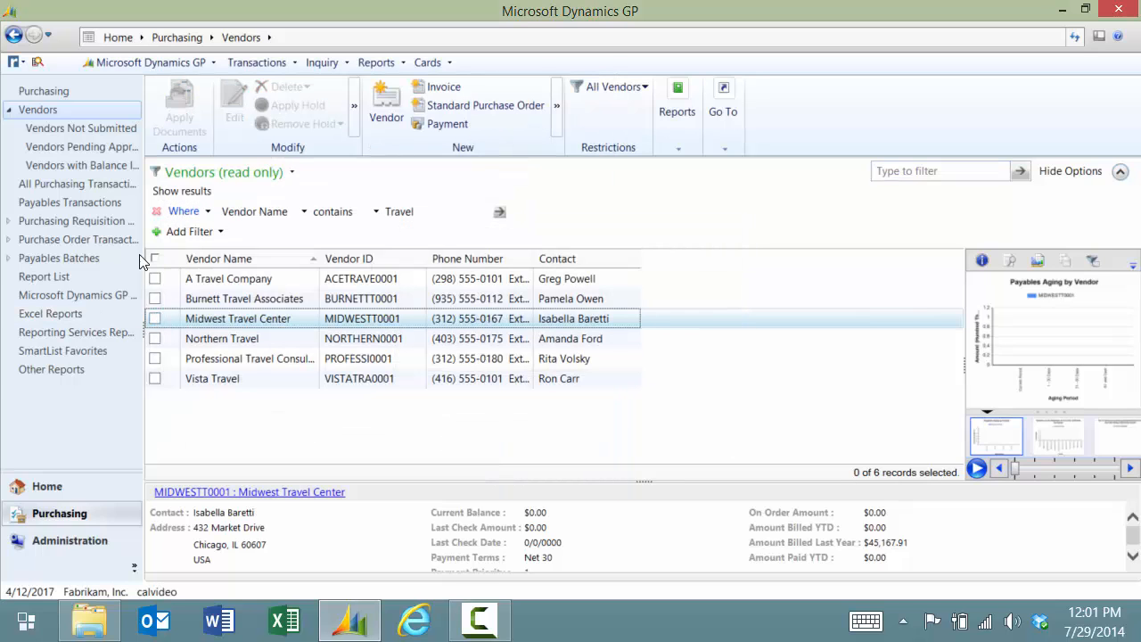
{"action": "mouse_move", "coordinate": [64, 90]}
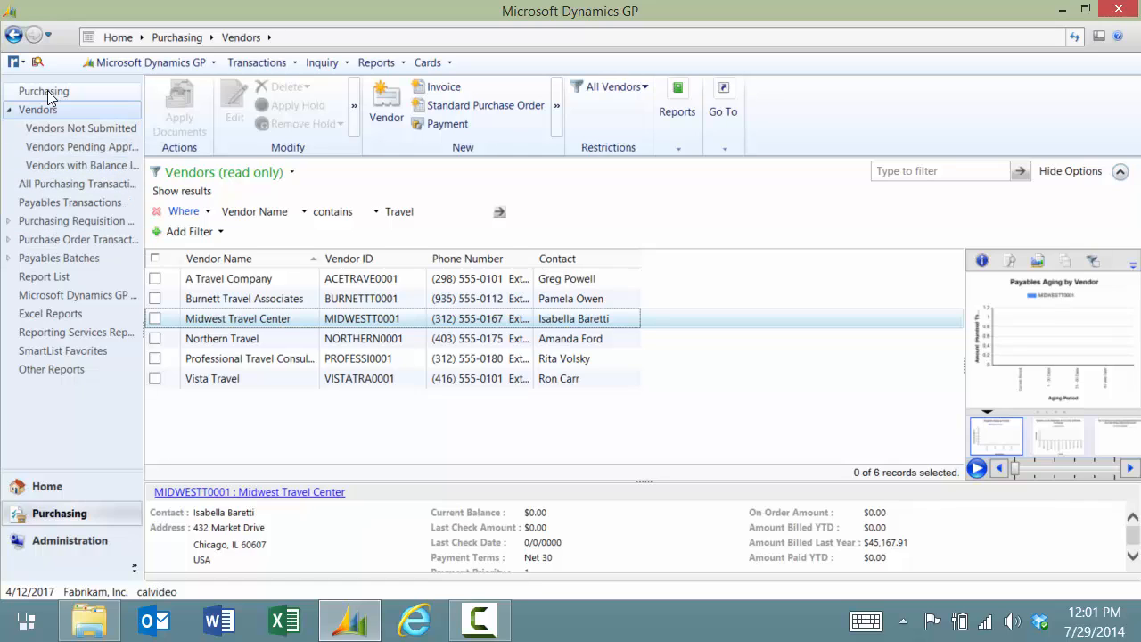
- From Purchasing start Transaction by Vendor inquiry and let SmartFill complete vendor CALB0001
{"action": "left_click", "coordinate": [43, 89]}
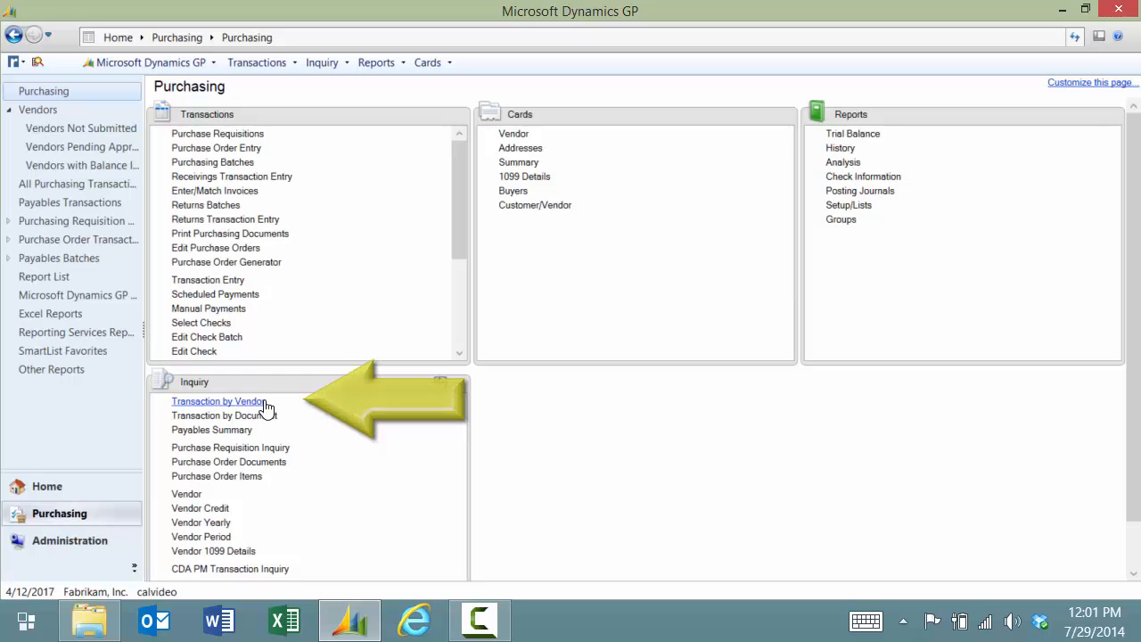
{"action": "left_click", "coordinate": [217, 401]}
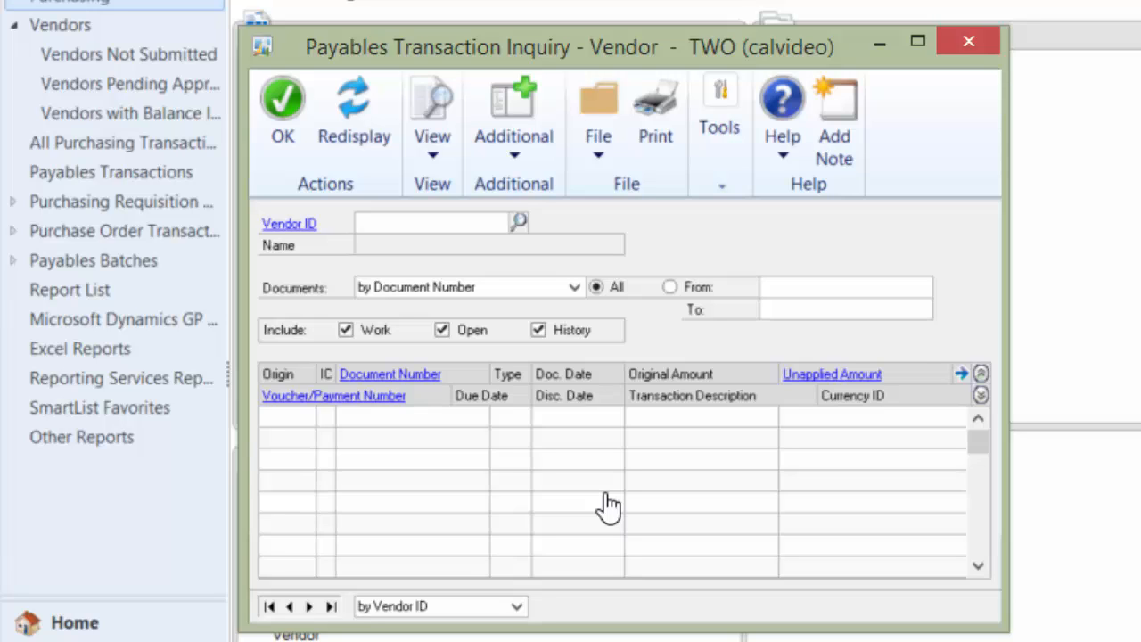
{"action": "type", "text": "48"}
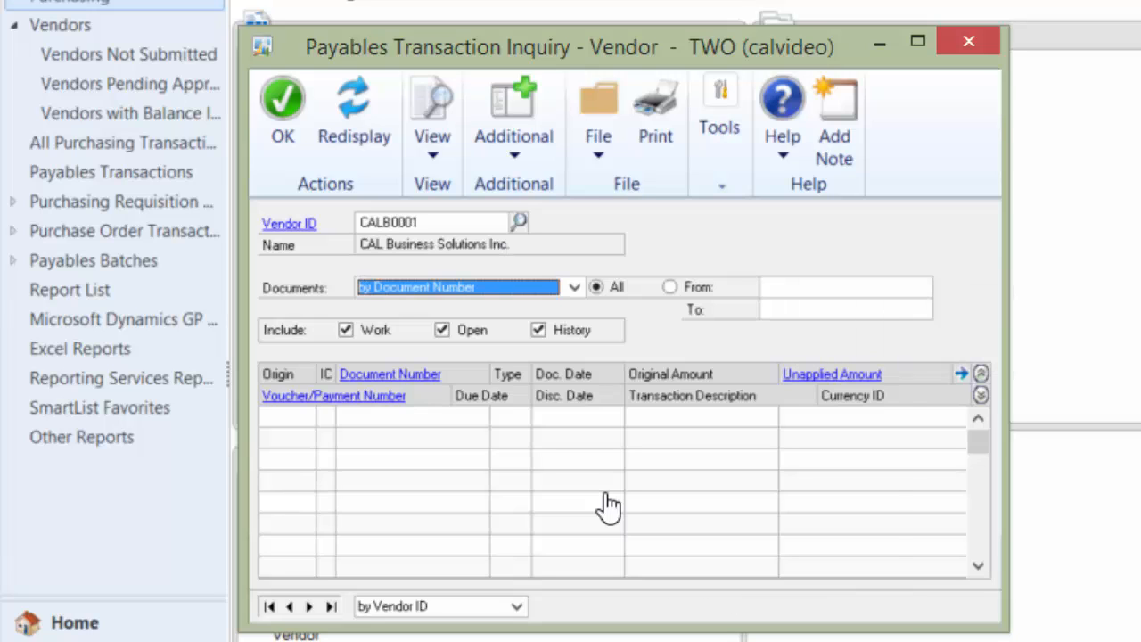
- Replace the vendor ID with 'TRAVEL', pick Northern Travel to view its invoices, then close the inquiry
{"action": "left_click", "coordinate": [407, 221]}
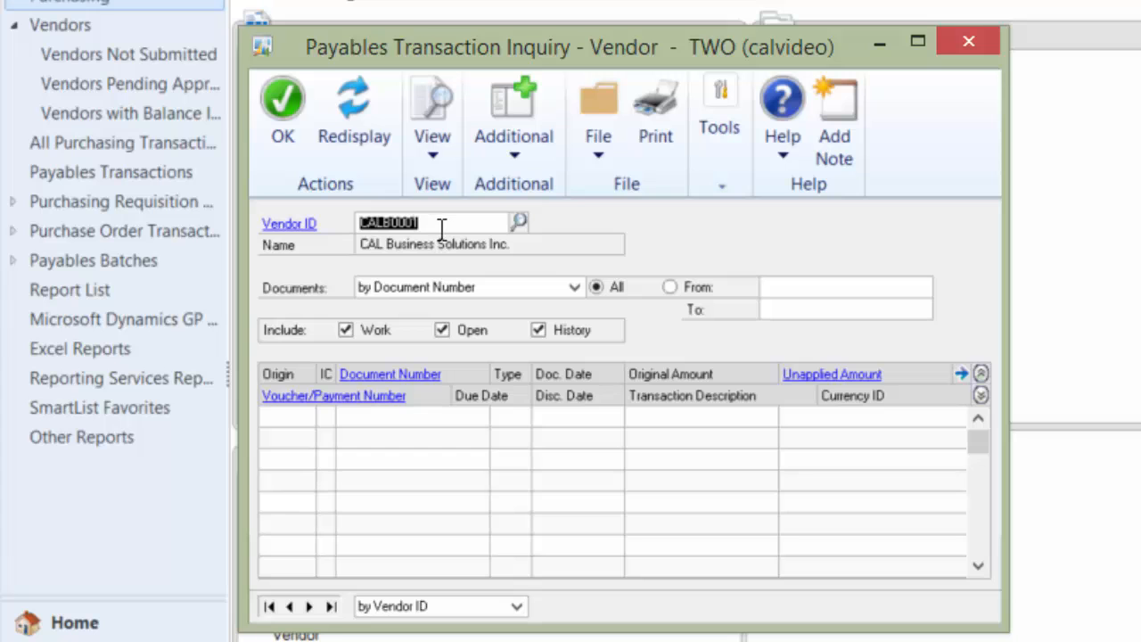
{"action": "type", "text": "TRAVEL"}
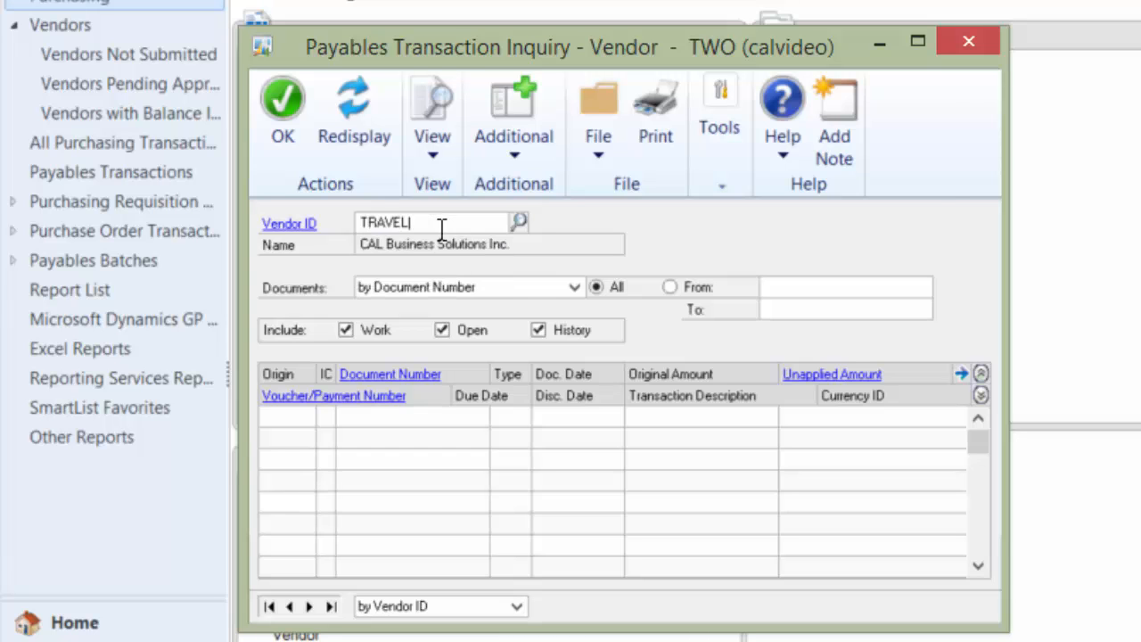
{"action": "left_click", "coordinate": [517, 221]}
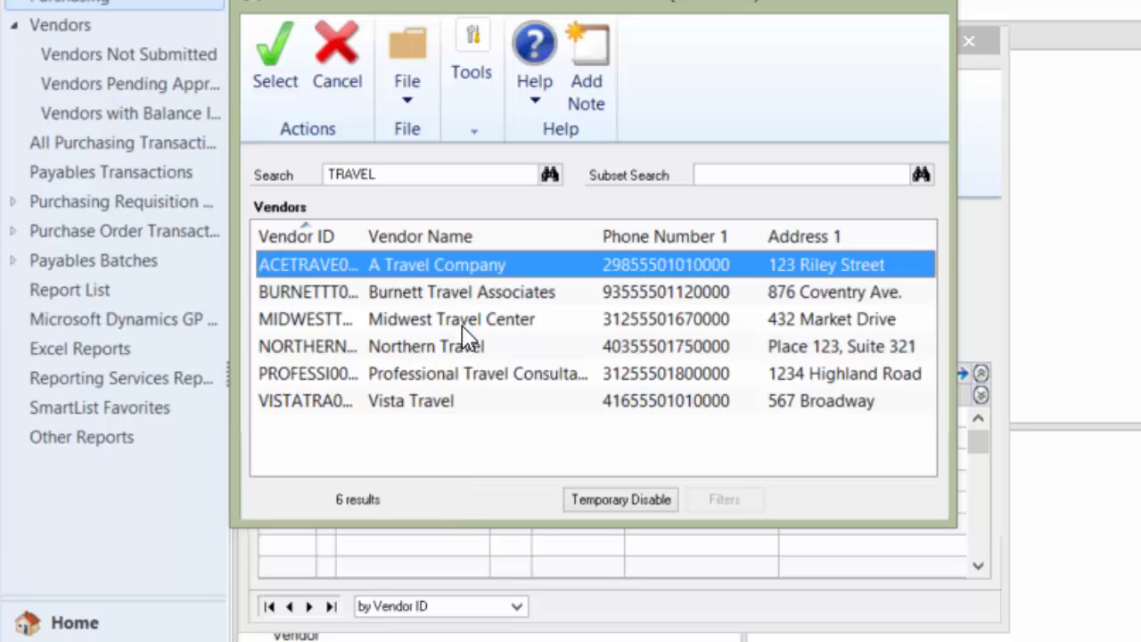
{"action": "mouse_move", "coordinate": [424, 330]}
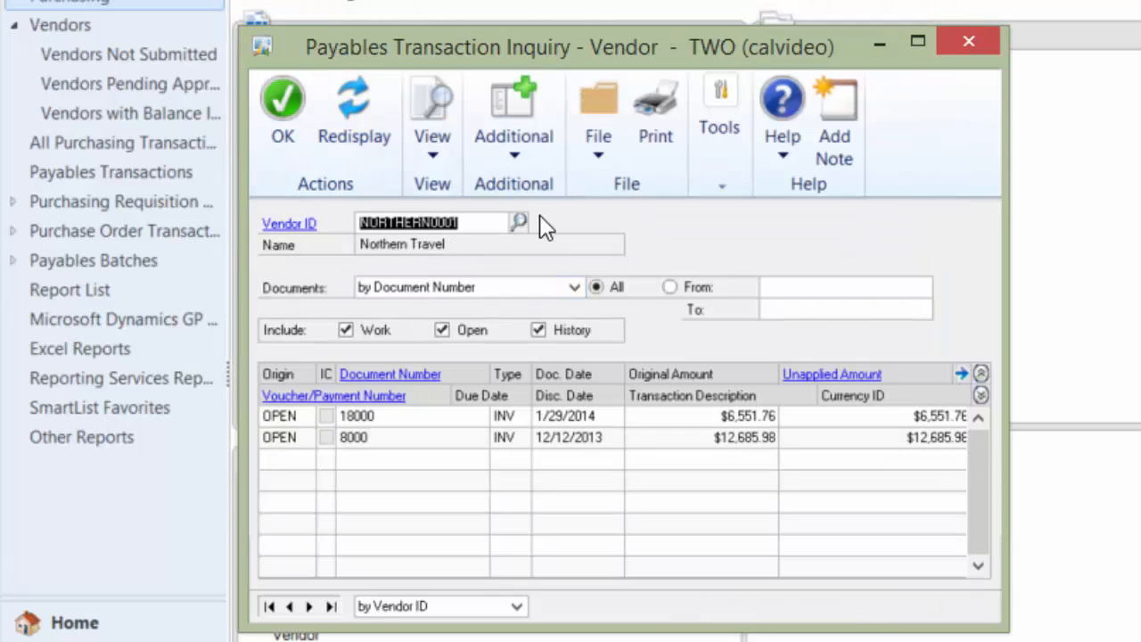
{"action": "left_click", "coordinate": [913, 39]}
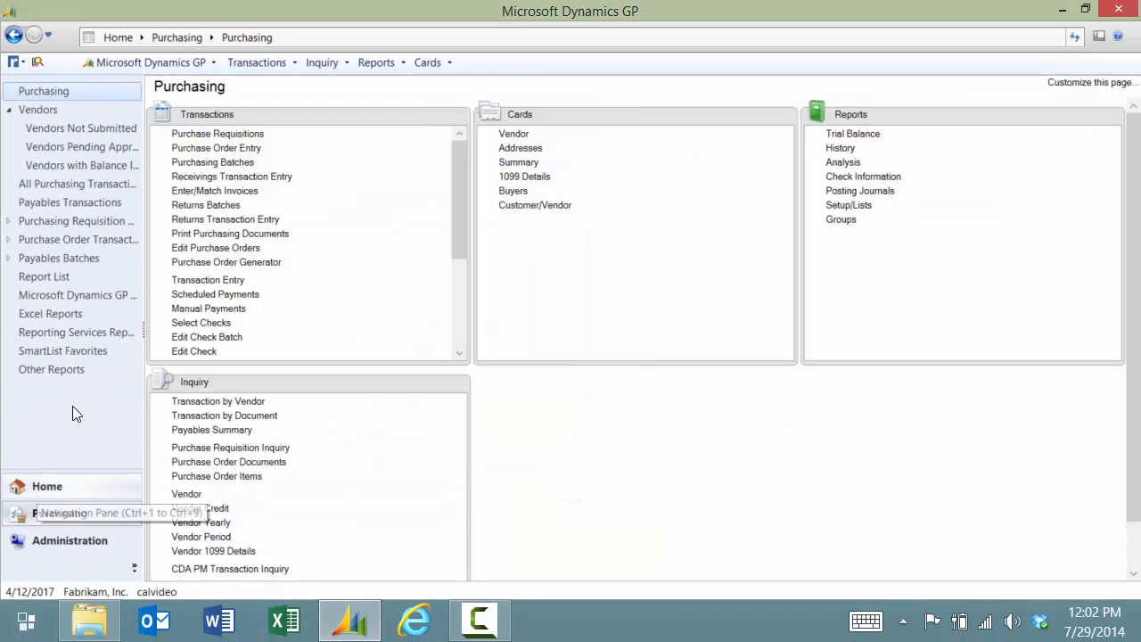
{"action": "left_click", "coordinate": [428, 62]}
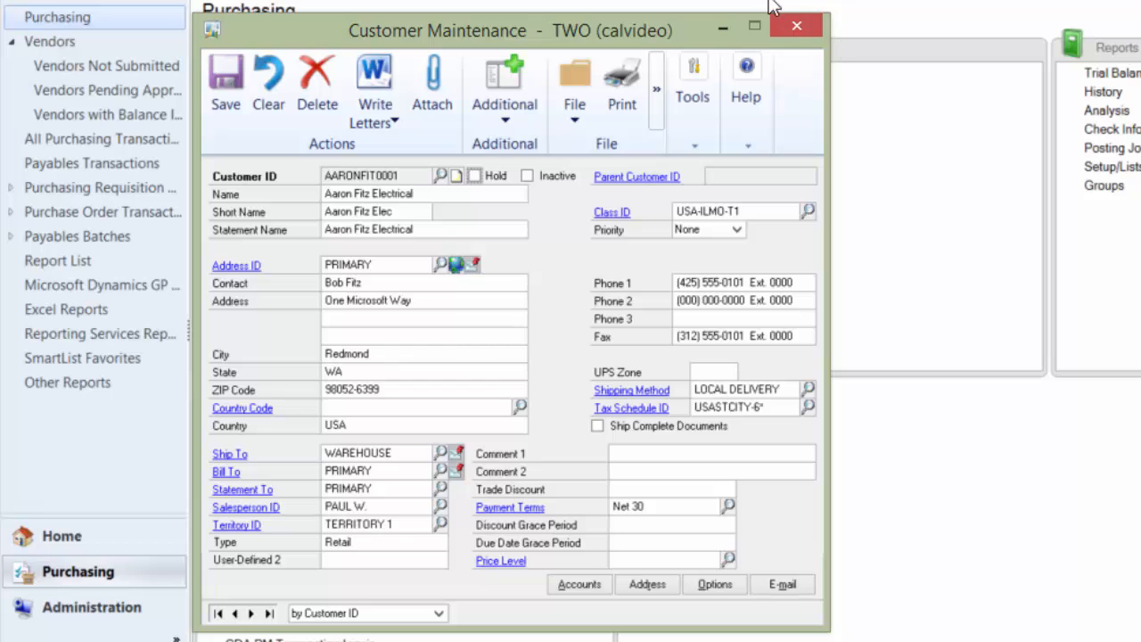
{"action": "mouse_move", "coordinate": [779, 28]}
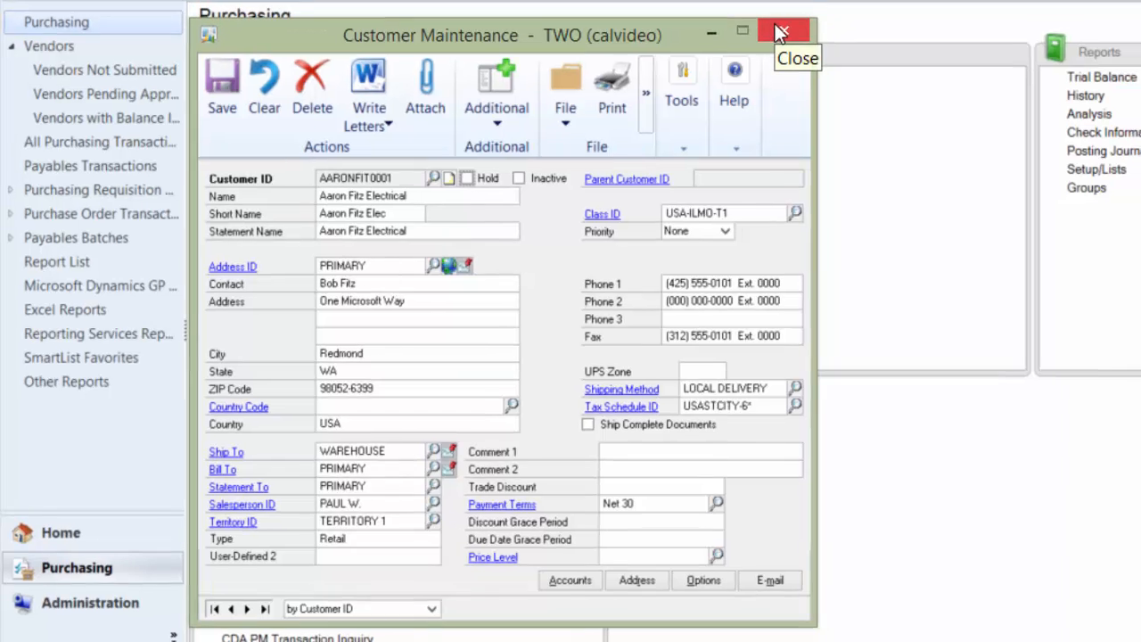
{"action": "left_click", "coordinate": [777, 29]}
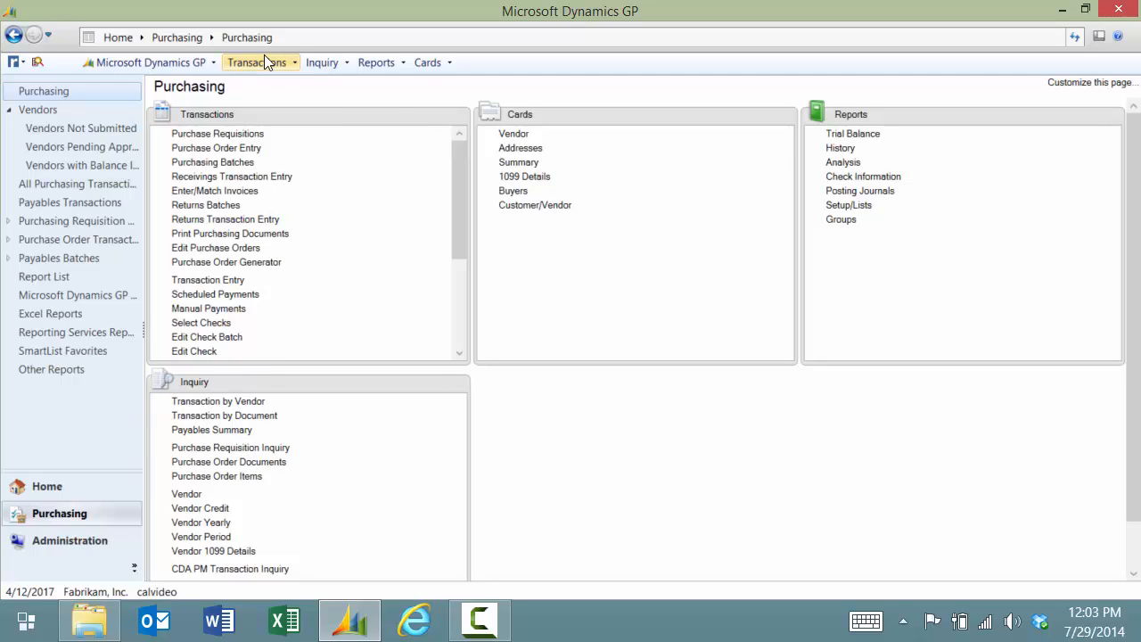
- Start a Sales Transaction Entry quote for customer Aaron Fitz Electrical via FITZ
{"action": "left_click", "coordinate": [258, 62]}
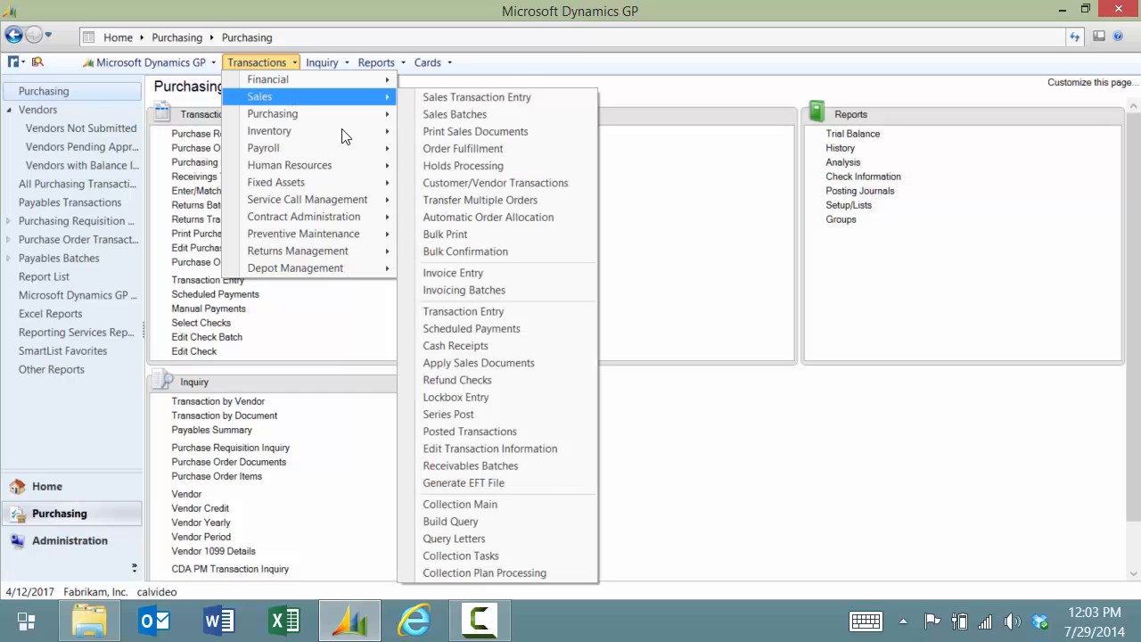
{"action": "left_click", "coordinate": [476, 96]}
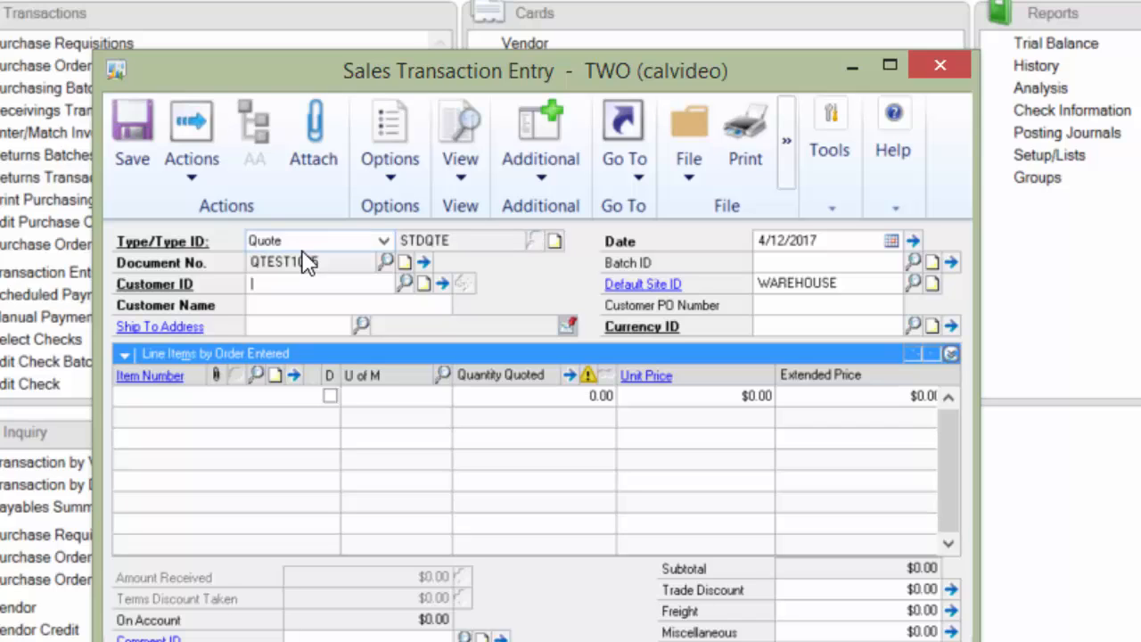
{"action": "type", "text": "FITZ"}
{"action": "left_click", "coordinate": [227, 396]}
{"action": "type", "text": "100XLG"}
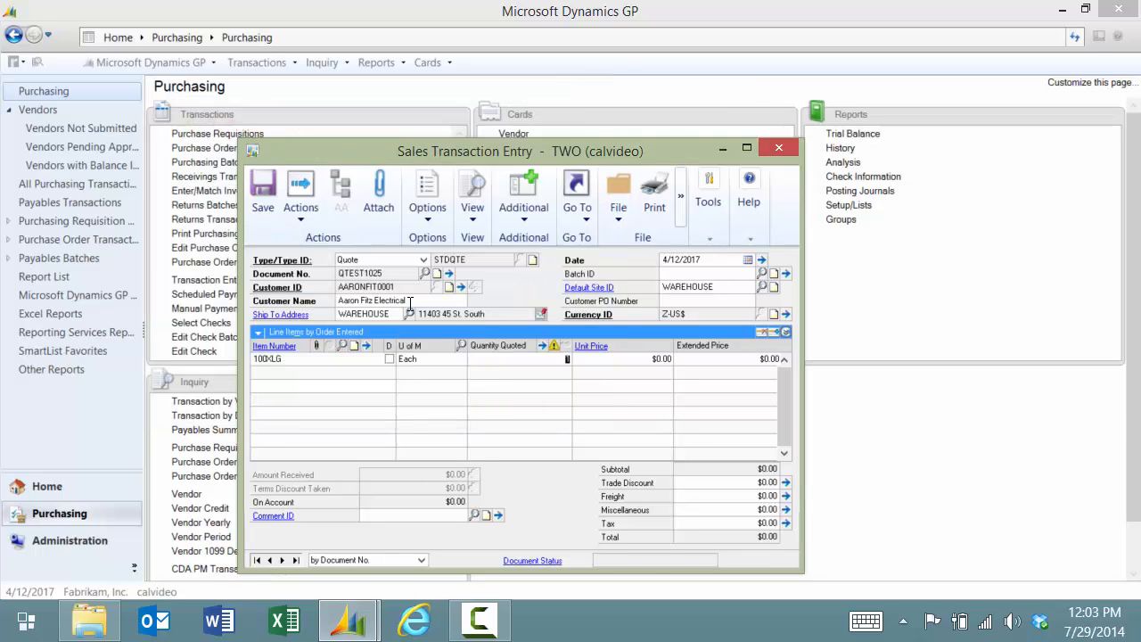
- Add 15 of 100XLG and one 2CALCONNECT2014, then close the quote QTEST1025
{"action": "type", "text": "15"}
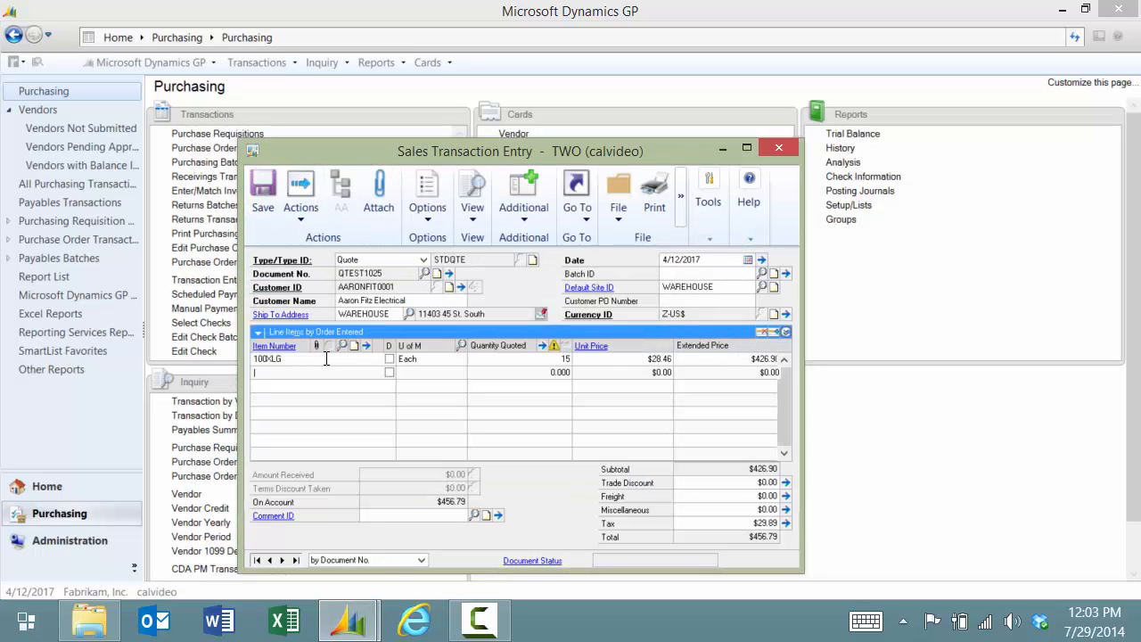
{"action": "type", "text": "SE"}
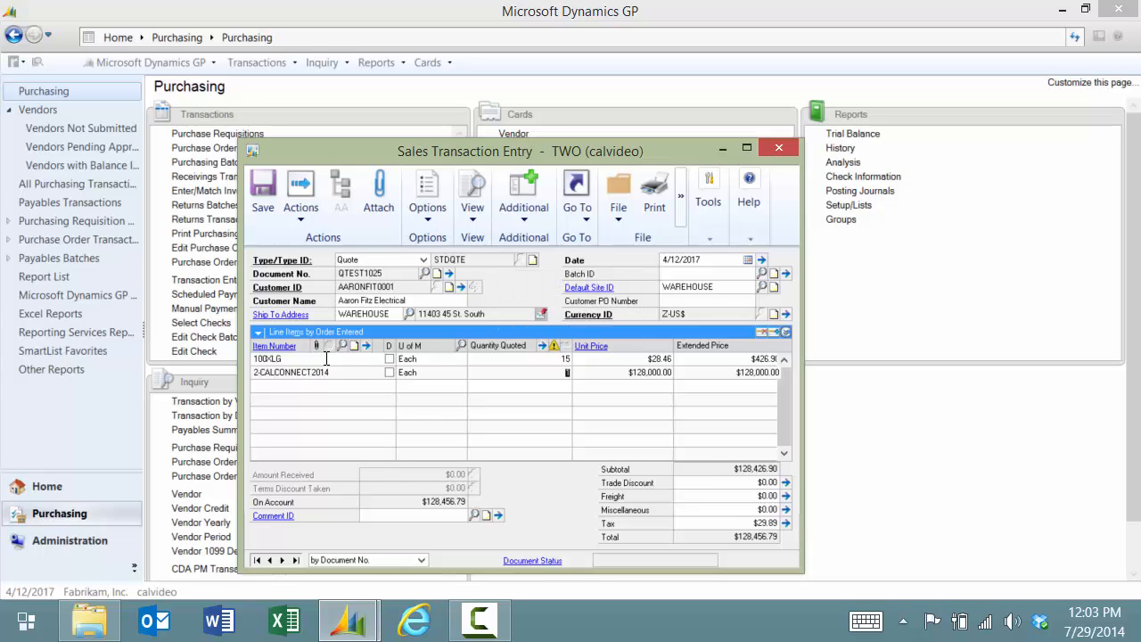
{"action": "mouse_move", "coordinate": [321, 396]}
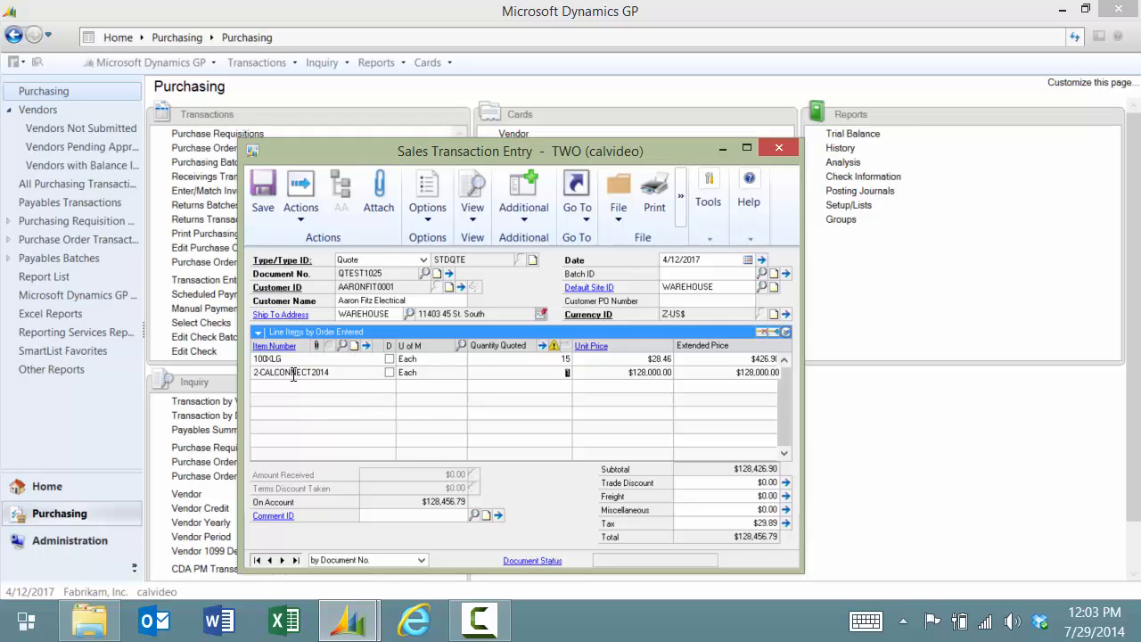
{"action": "mouse_move", "coordinate": [296, 392]}
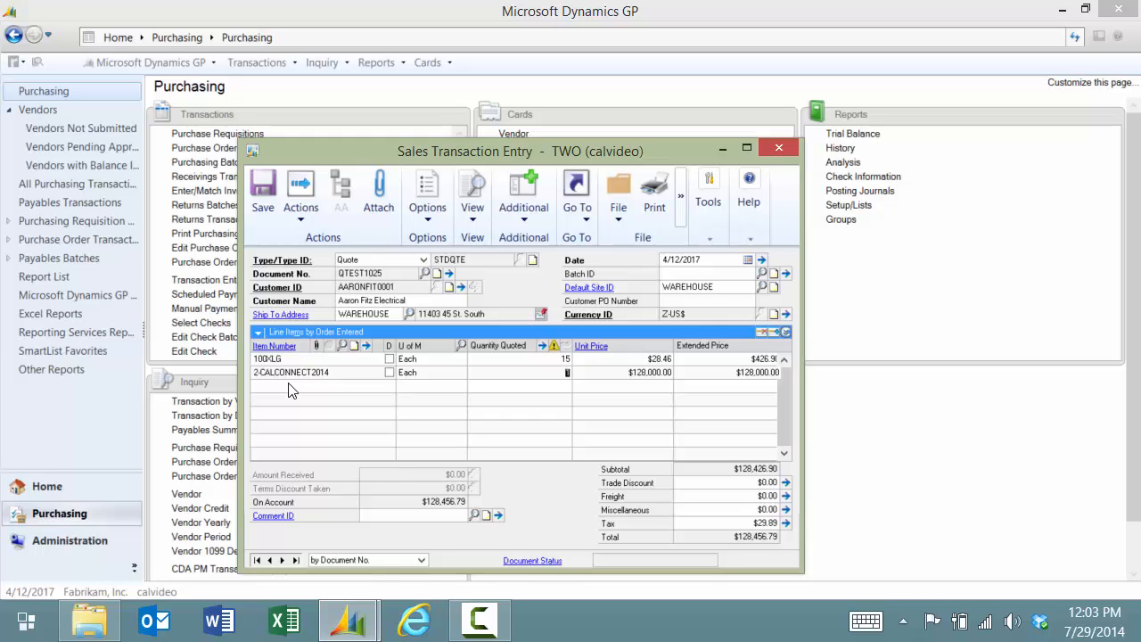
{"action": "mouse_move", "coordinate": [781, 146]}
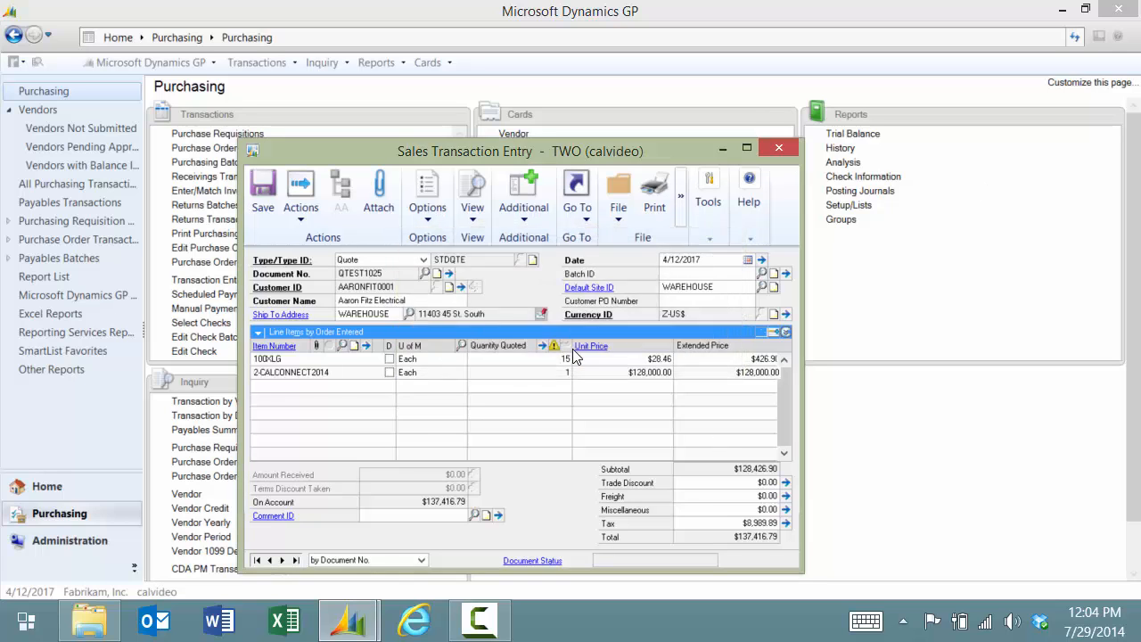
{"action": "left_click", "coordinate": [777, 146]}
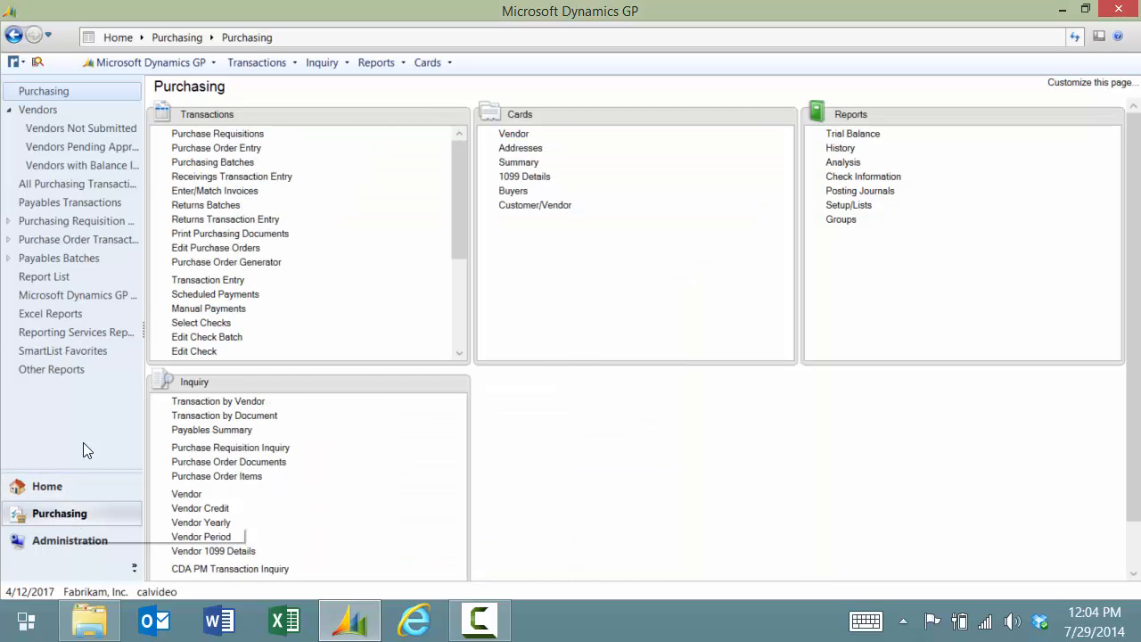
{"action": "mouse_move", "coordinate": [257, 62]}
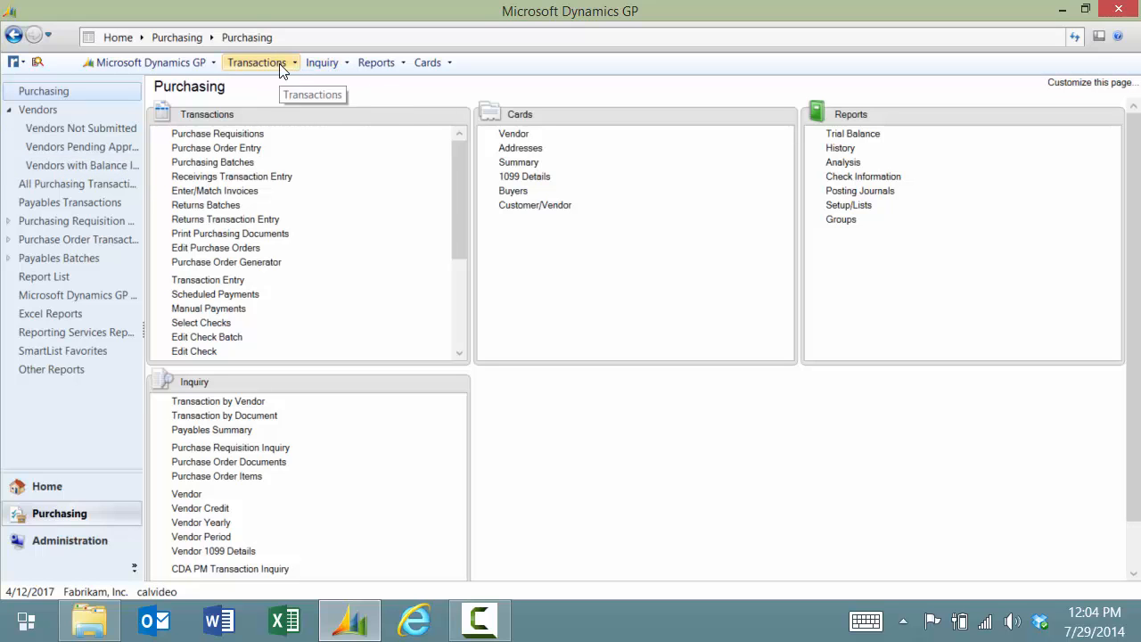
- Begin general journal entry 3,553 with reference 'Reallocate for Company Meeting'
{"action": "left_click", "coordinate": [256, 63]}
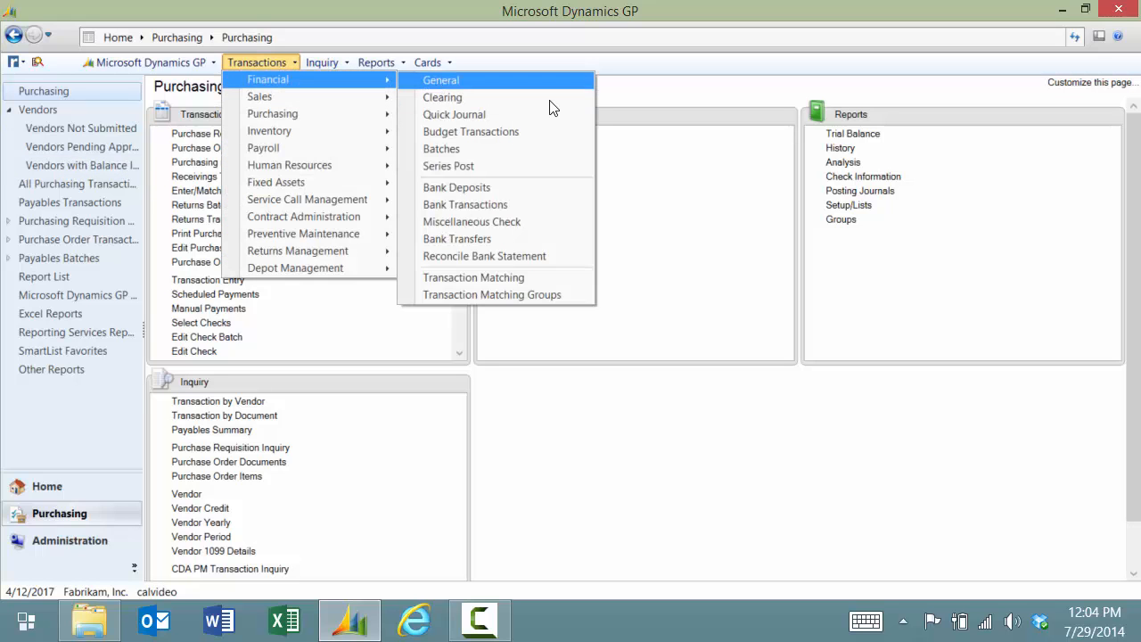
{"action": "left_click", "coordinate": [442, 78]}
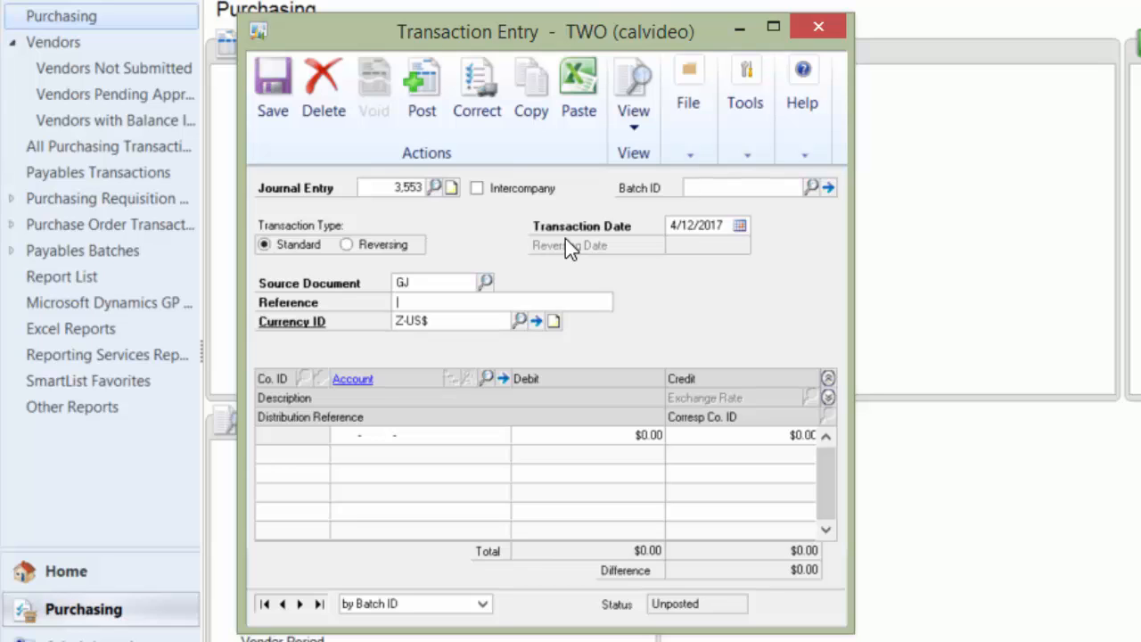
{"action": "type", "text": "Reallocate for Company Meeting"}
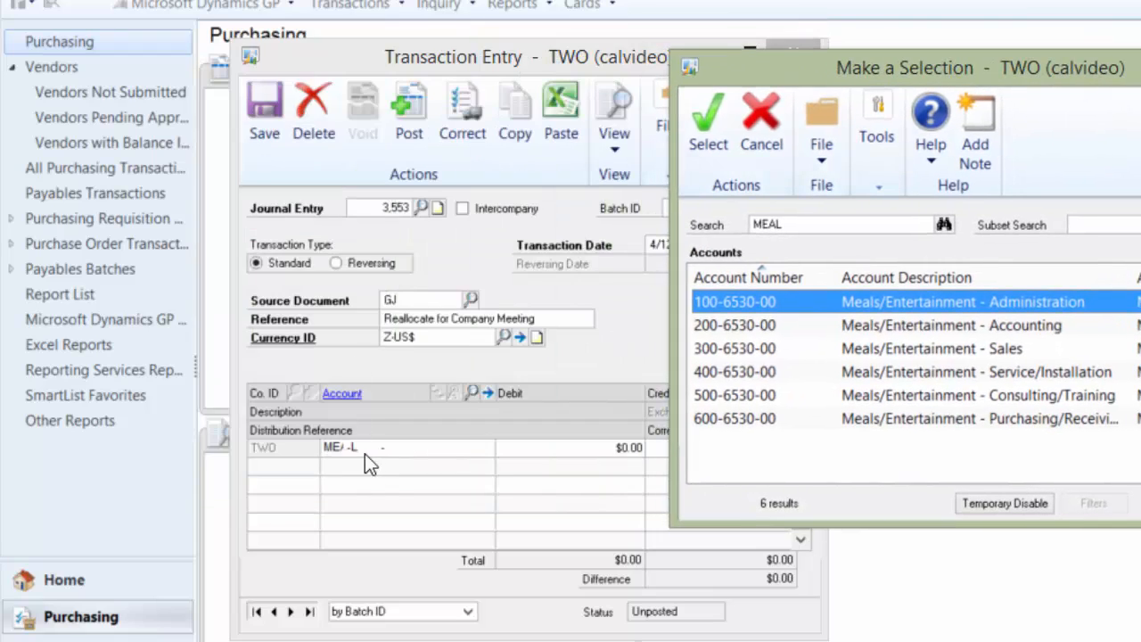
{"action": "mouse_move", "coordinate": [403, 448]}
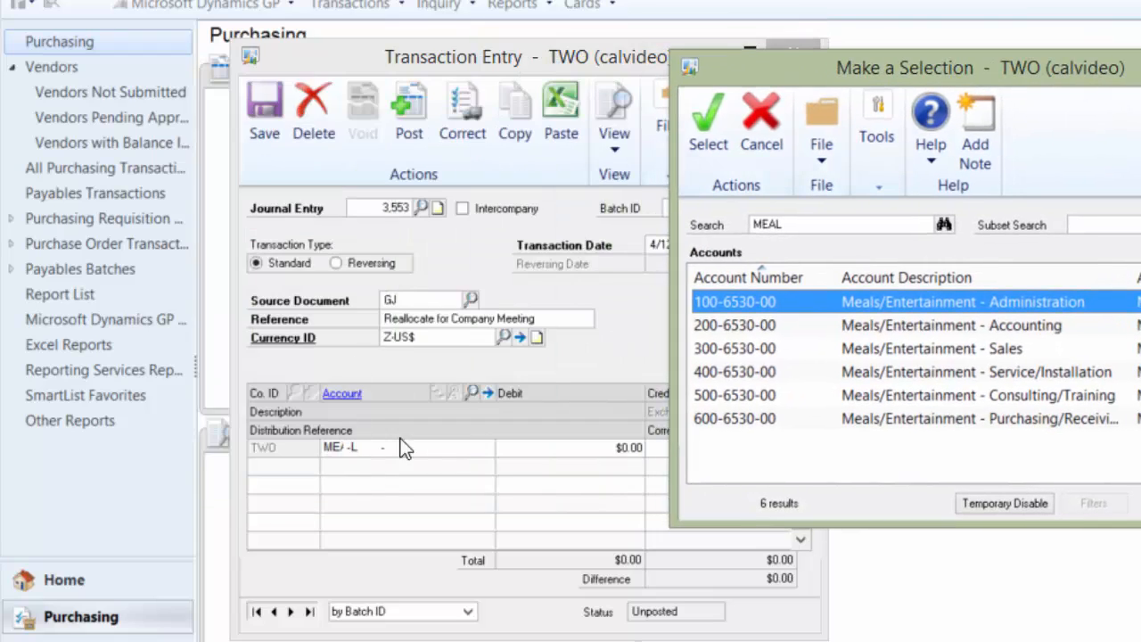